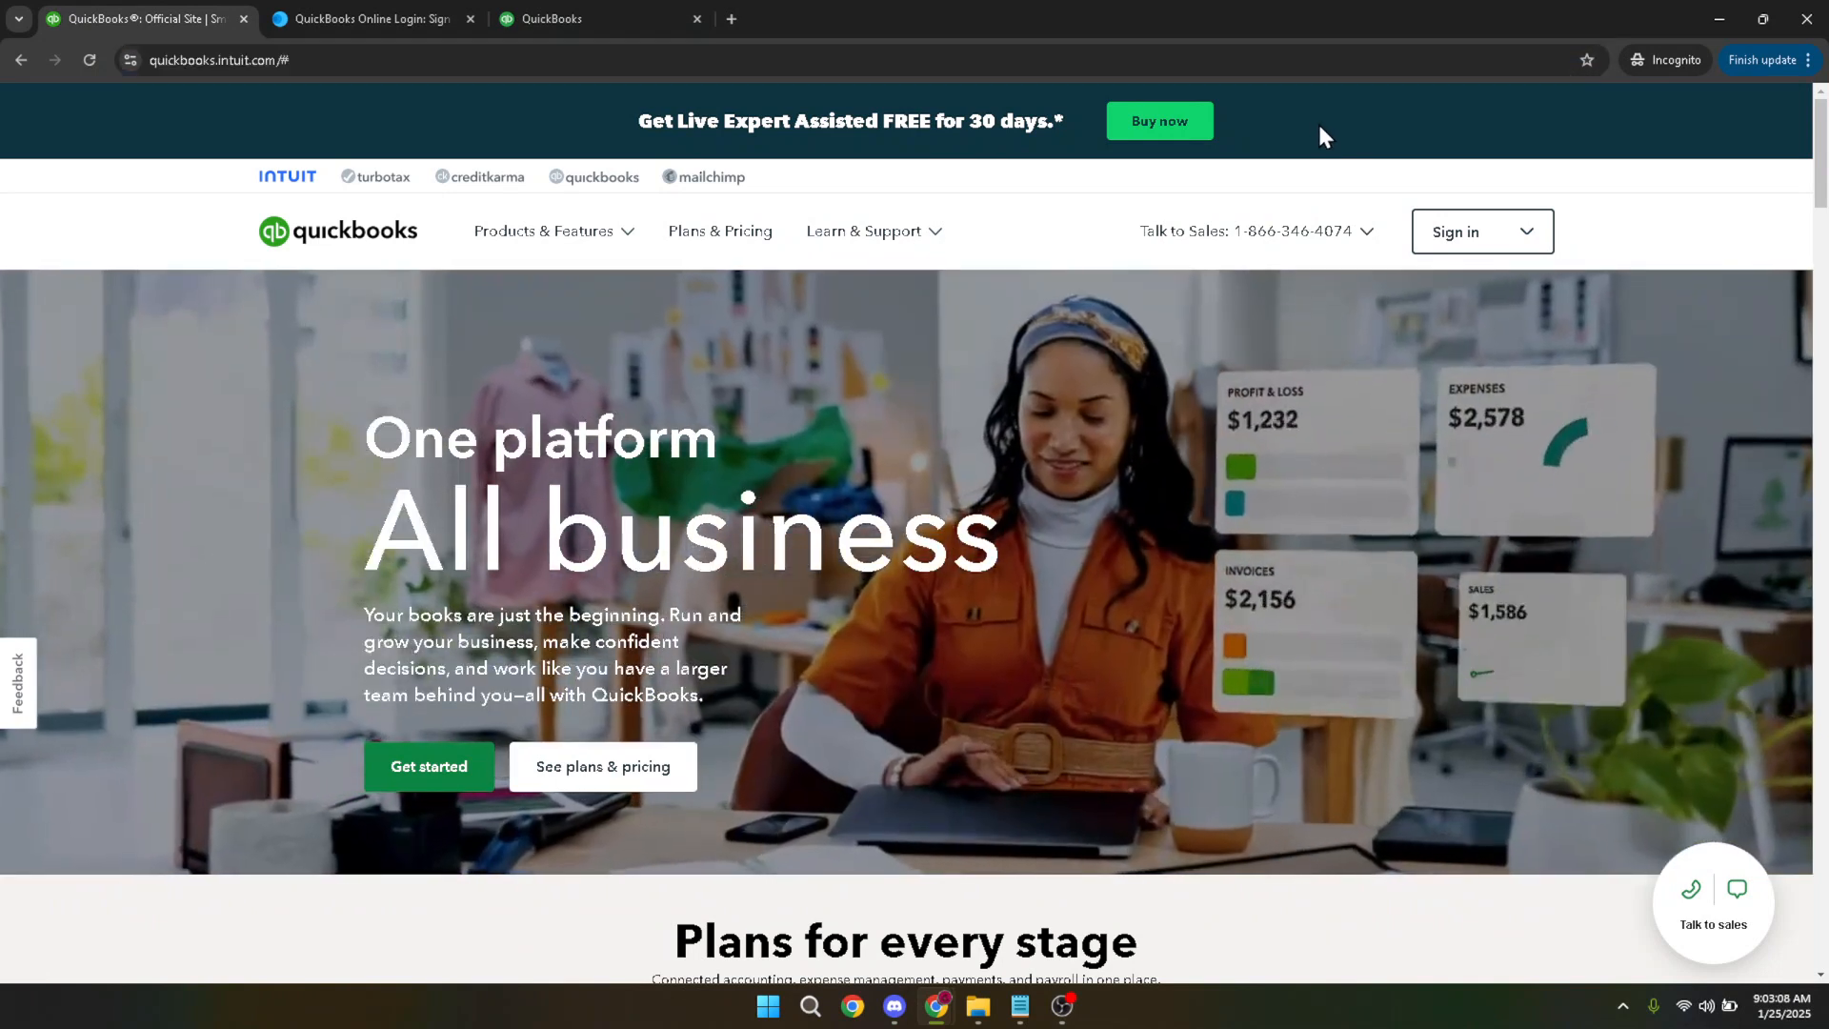
Reach the Intuit sign-in page from the QuickBooks marketing site's Sign in menu.
{"action": "left_click", "coordinate": [1482, 231]}
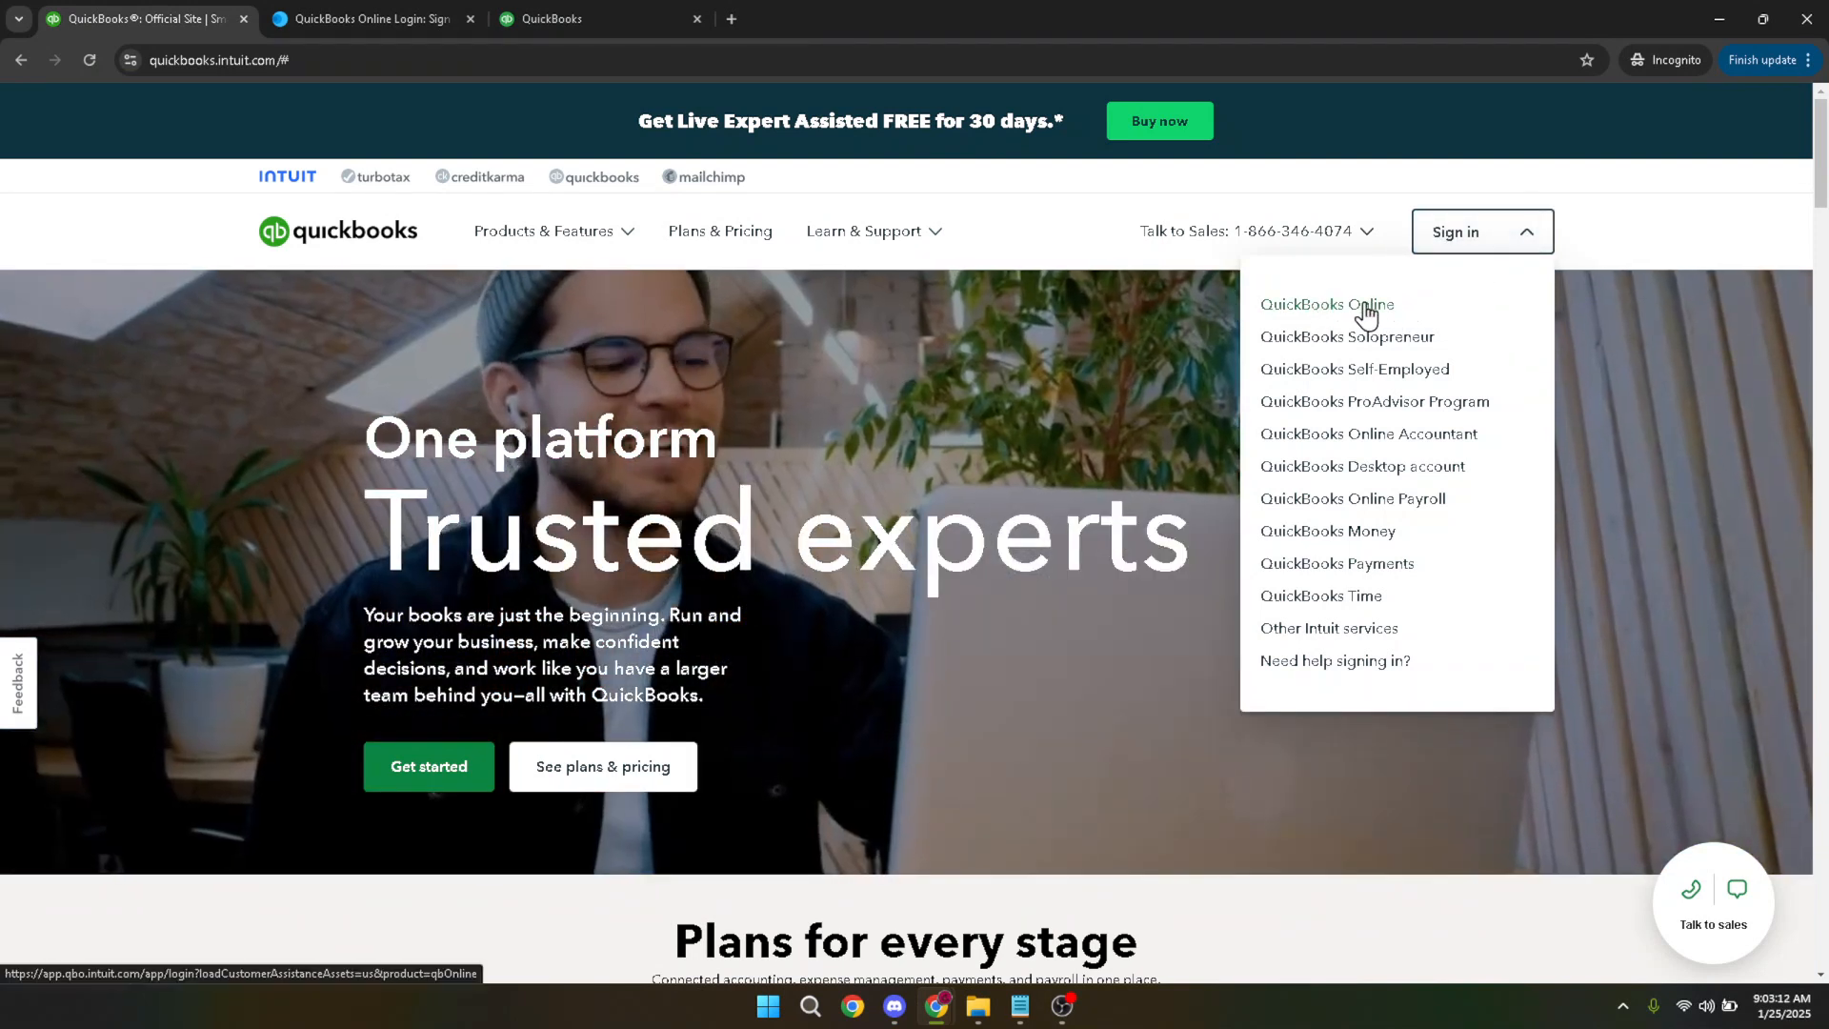
{"action": "mouse_move", "coordinate": [1340, 316]}
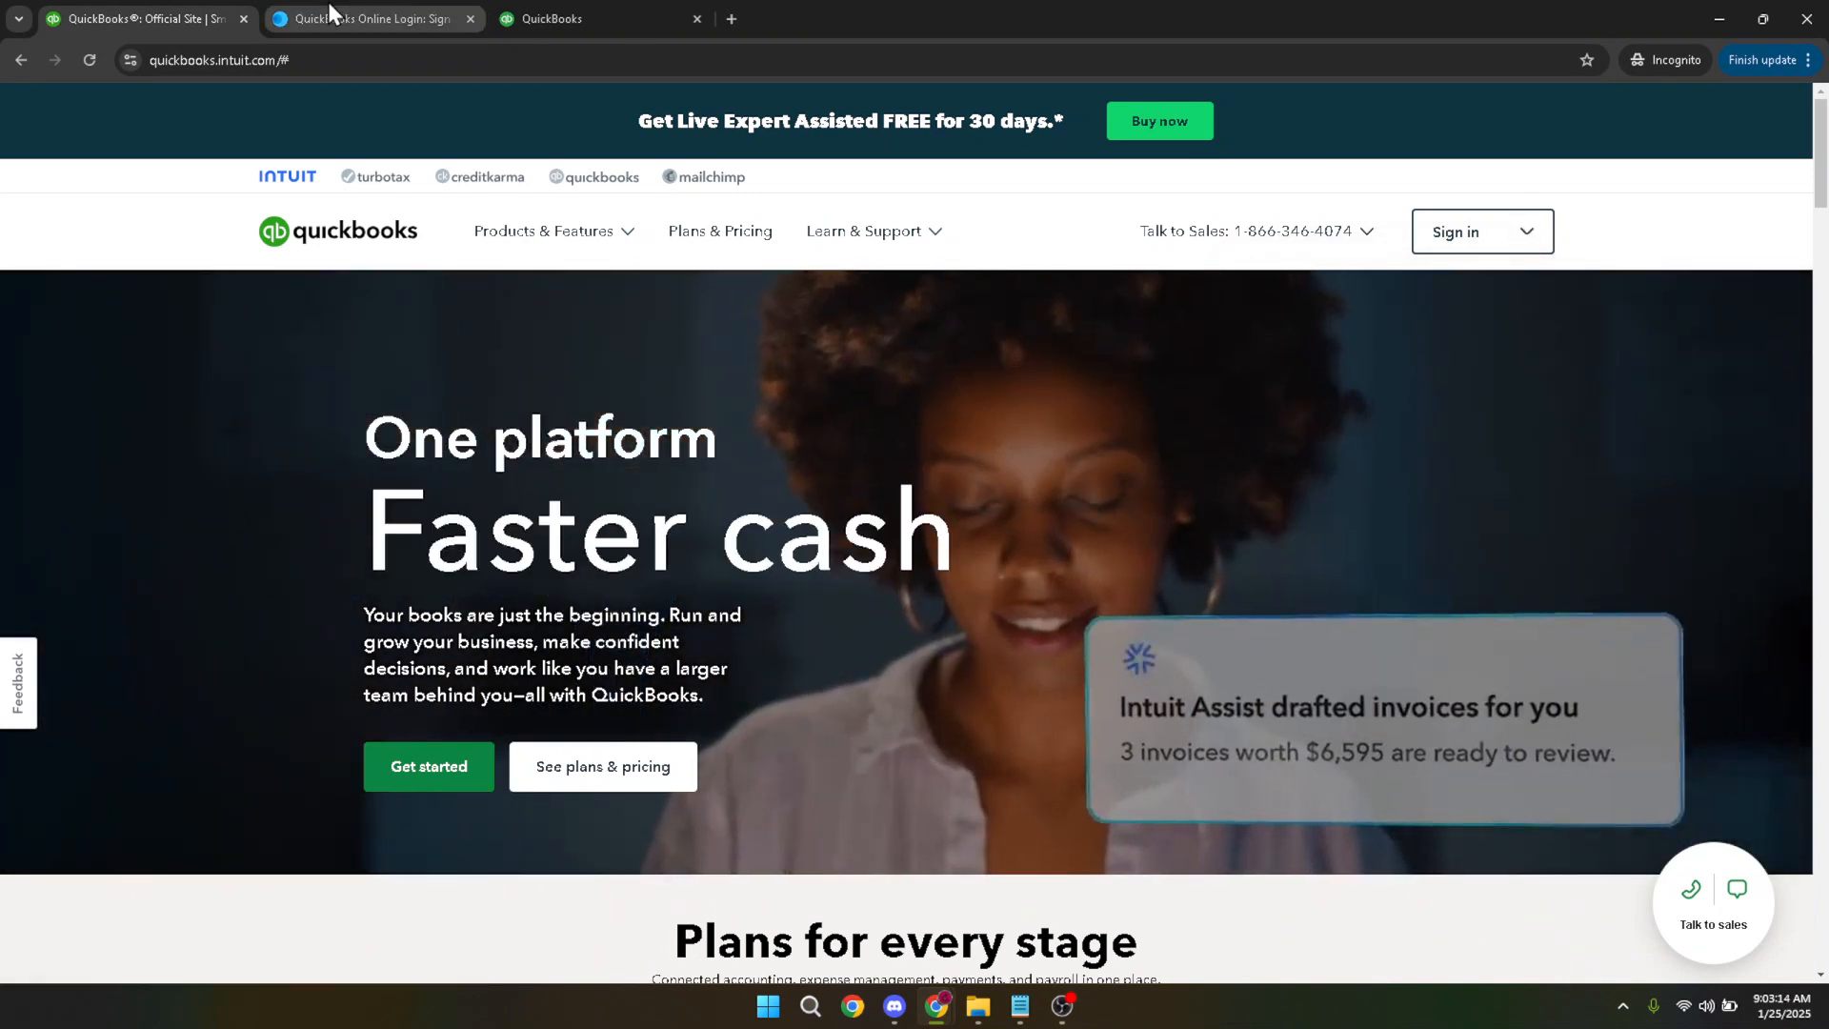
{"action": "left_click", "coordinate": [373, 19]}
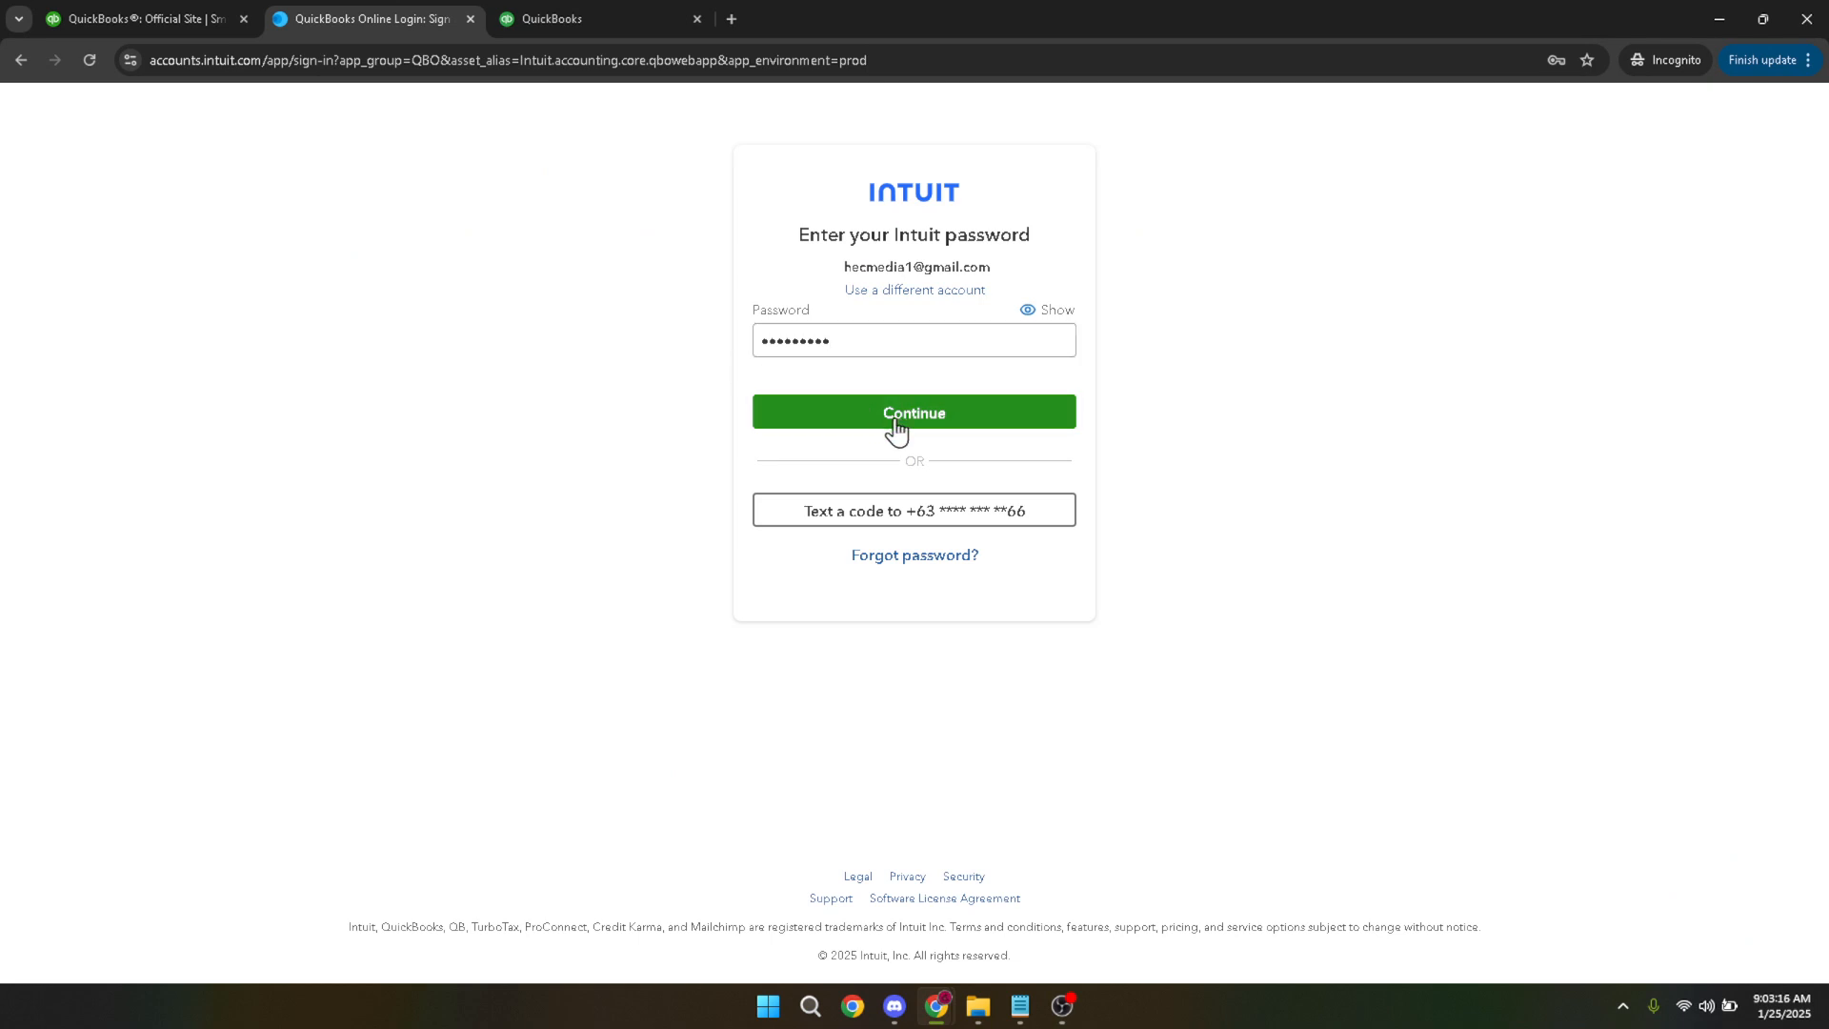
{"action": "mouse_move", "coordinate": [912, 417]}
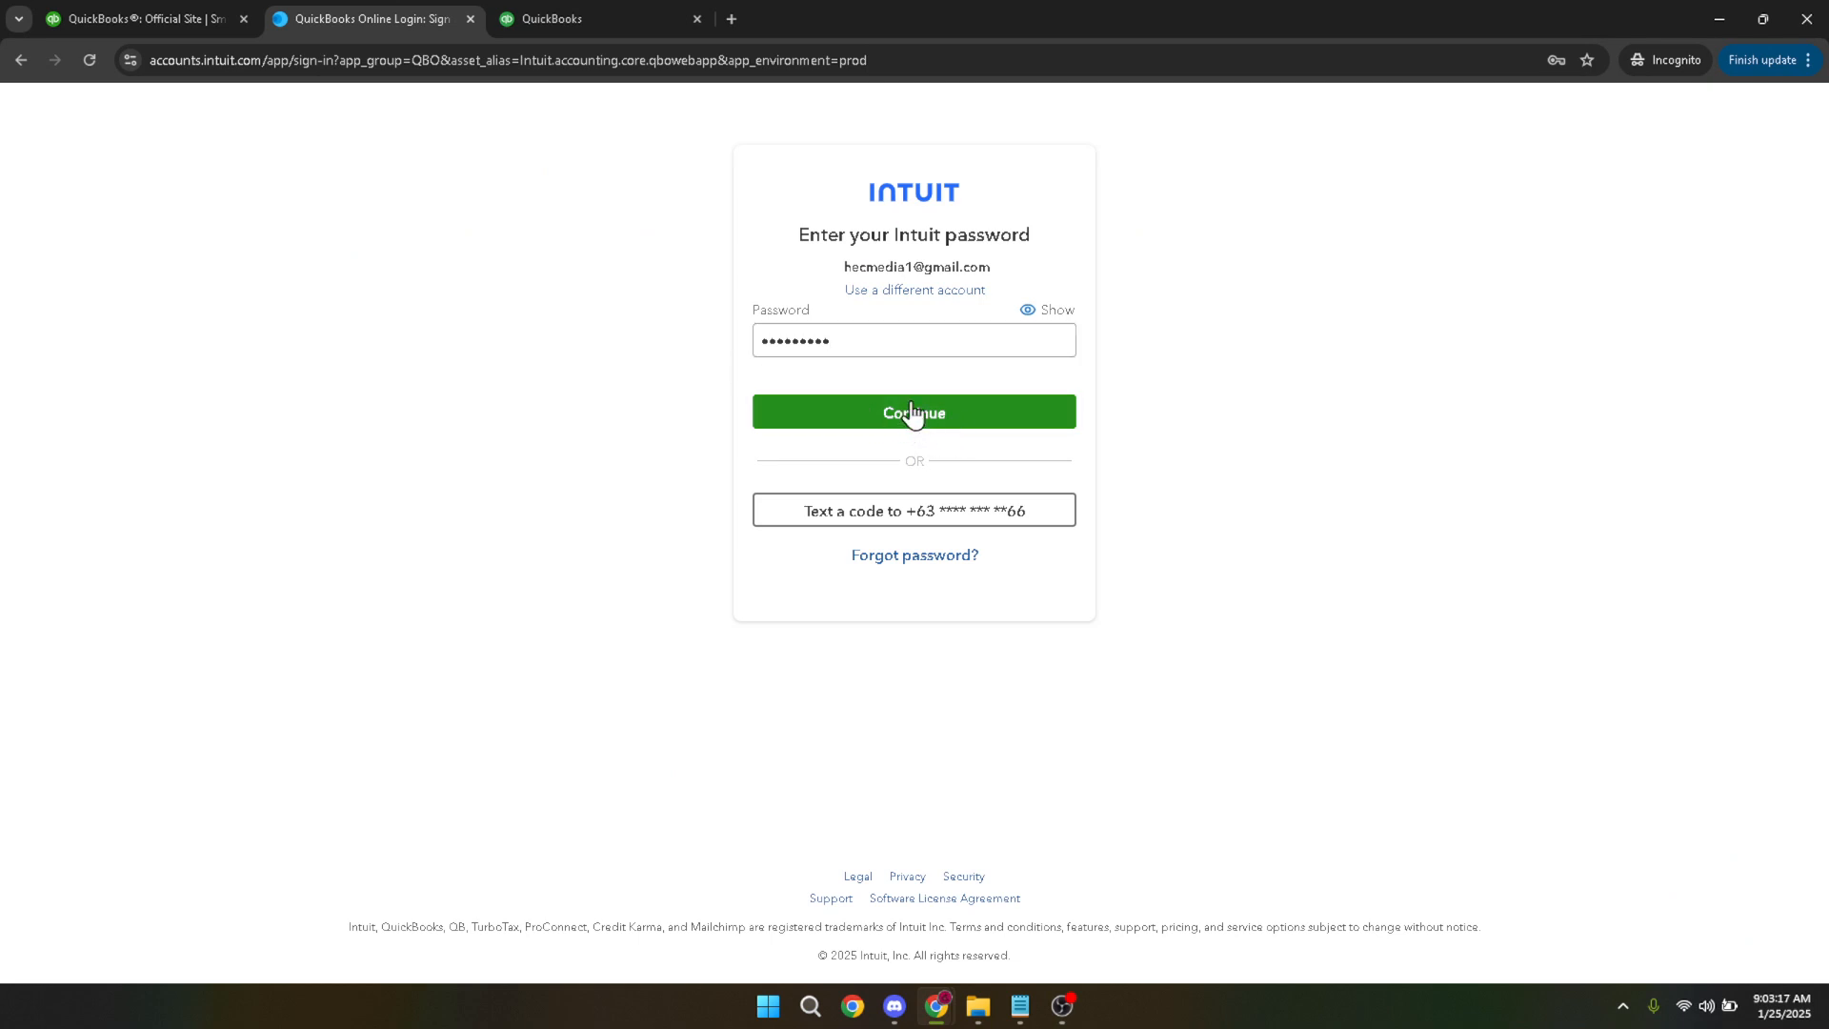
{"action": "mouse_move", "coordinate": [682, 383]}
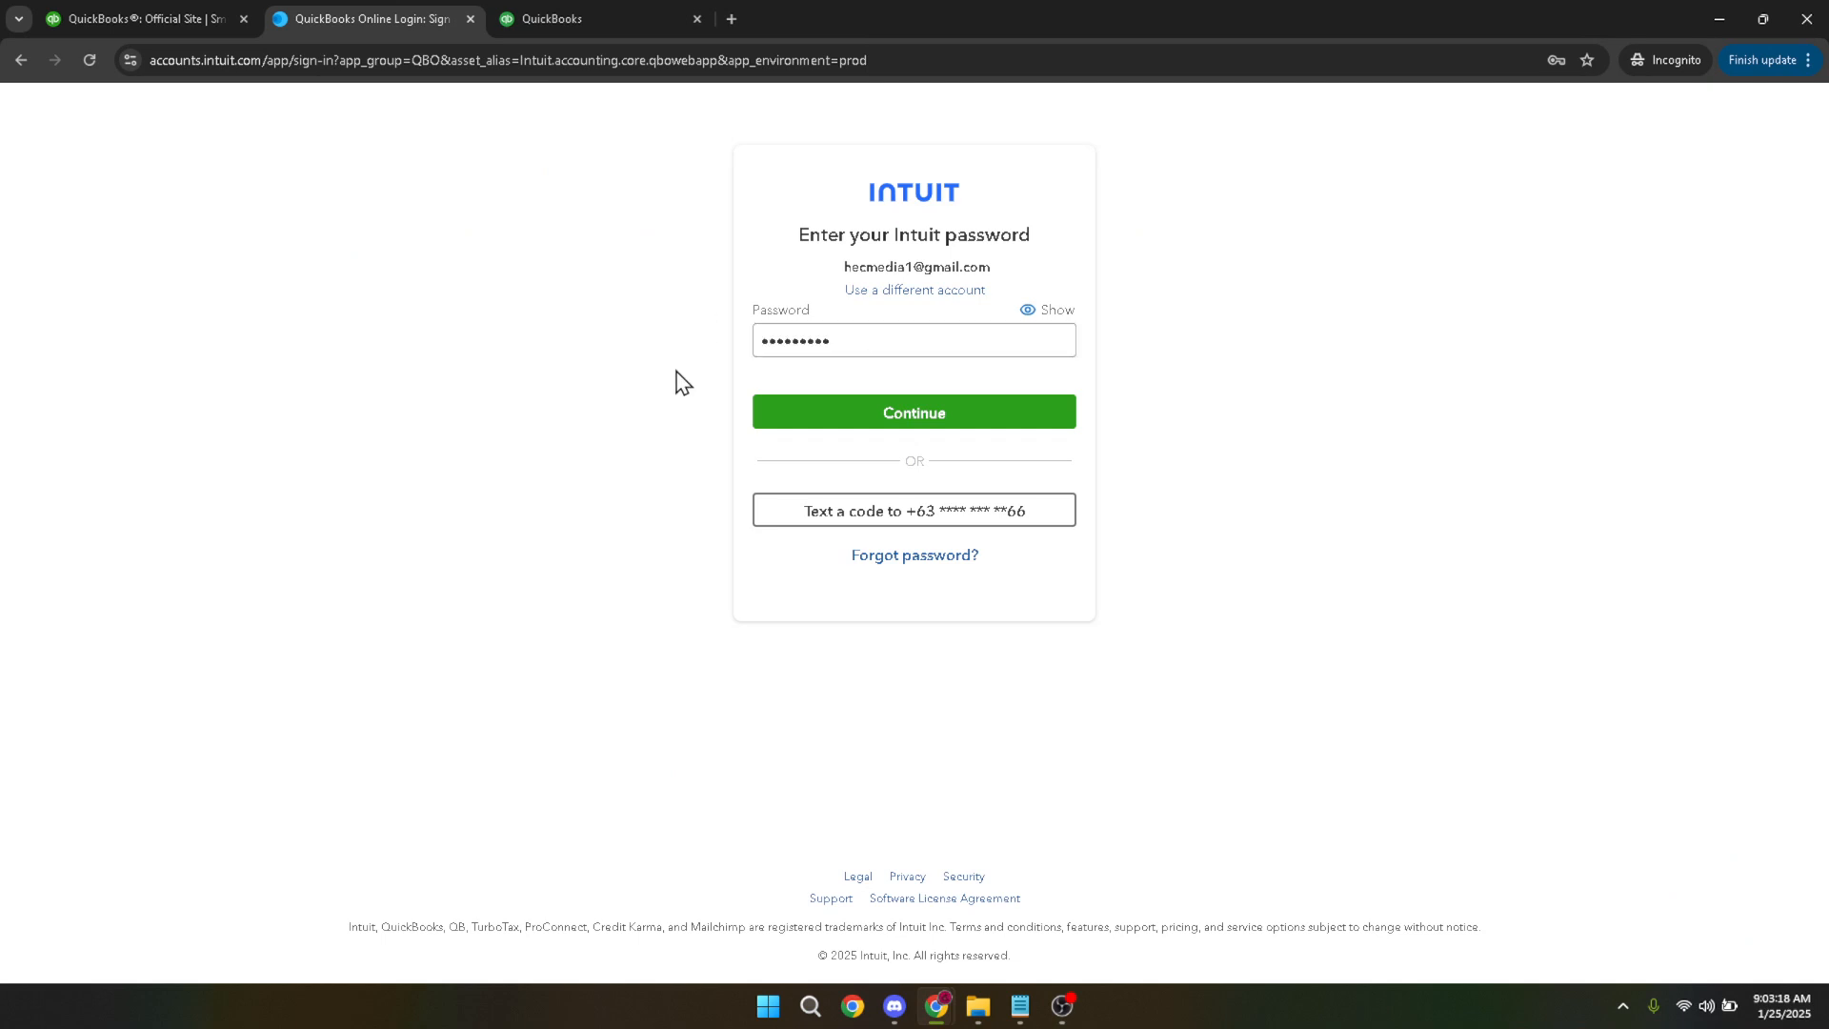
{"action": "mouse_move", "coordinate": [974, 418]}
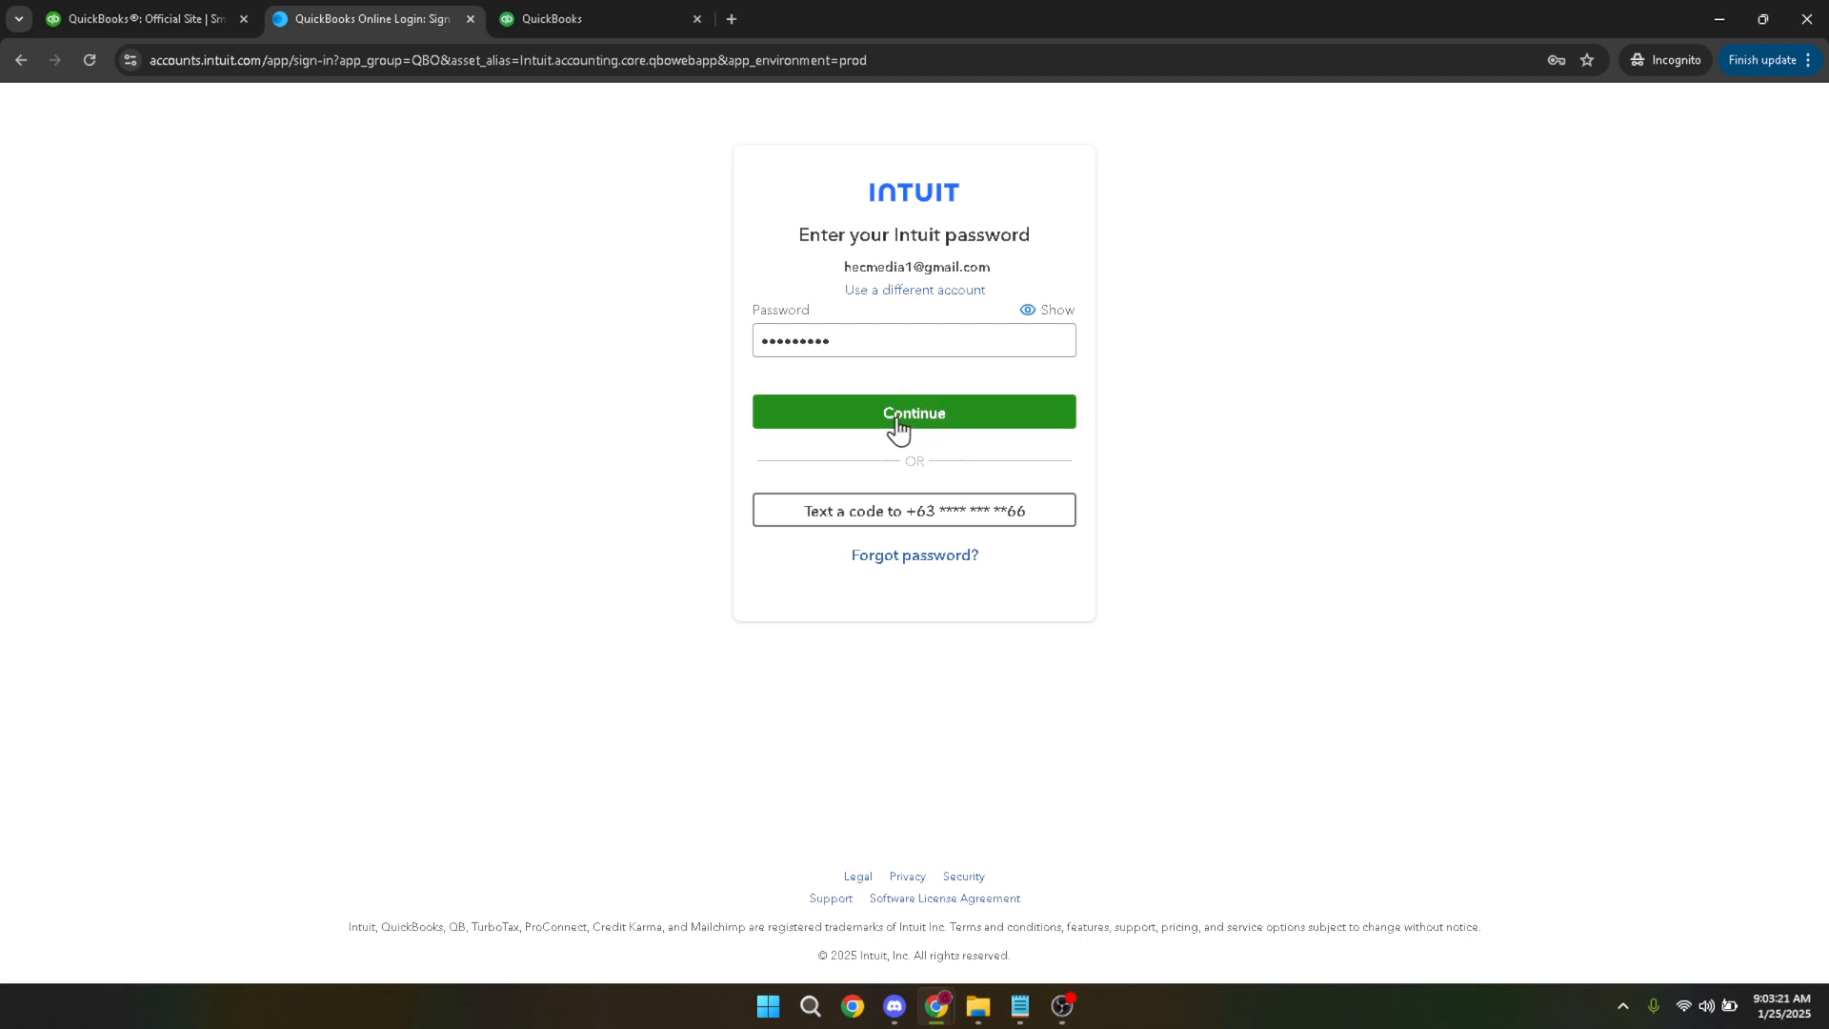
{"action": "mouse_move", "coordinate": [903, 386]}
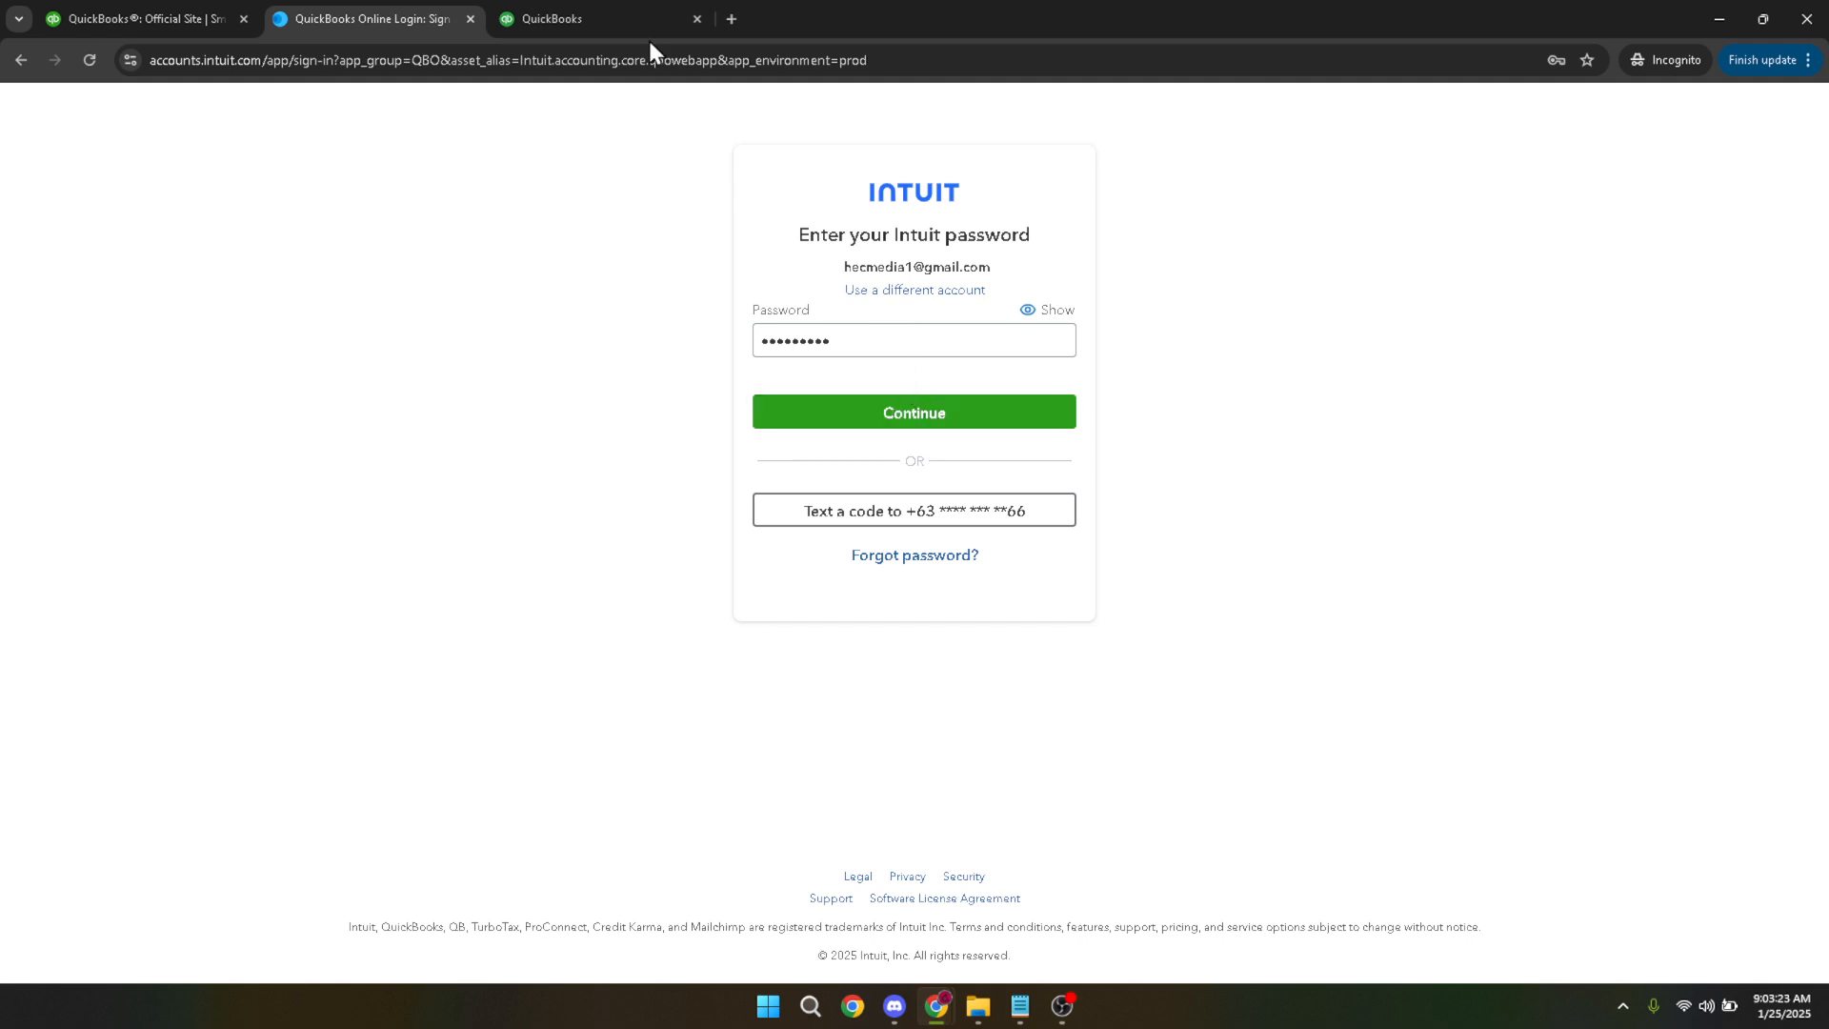
Go to the Reports section from the sample company's home page.
{"action": "left_click", "coordinate": [913, 412]}
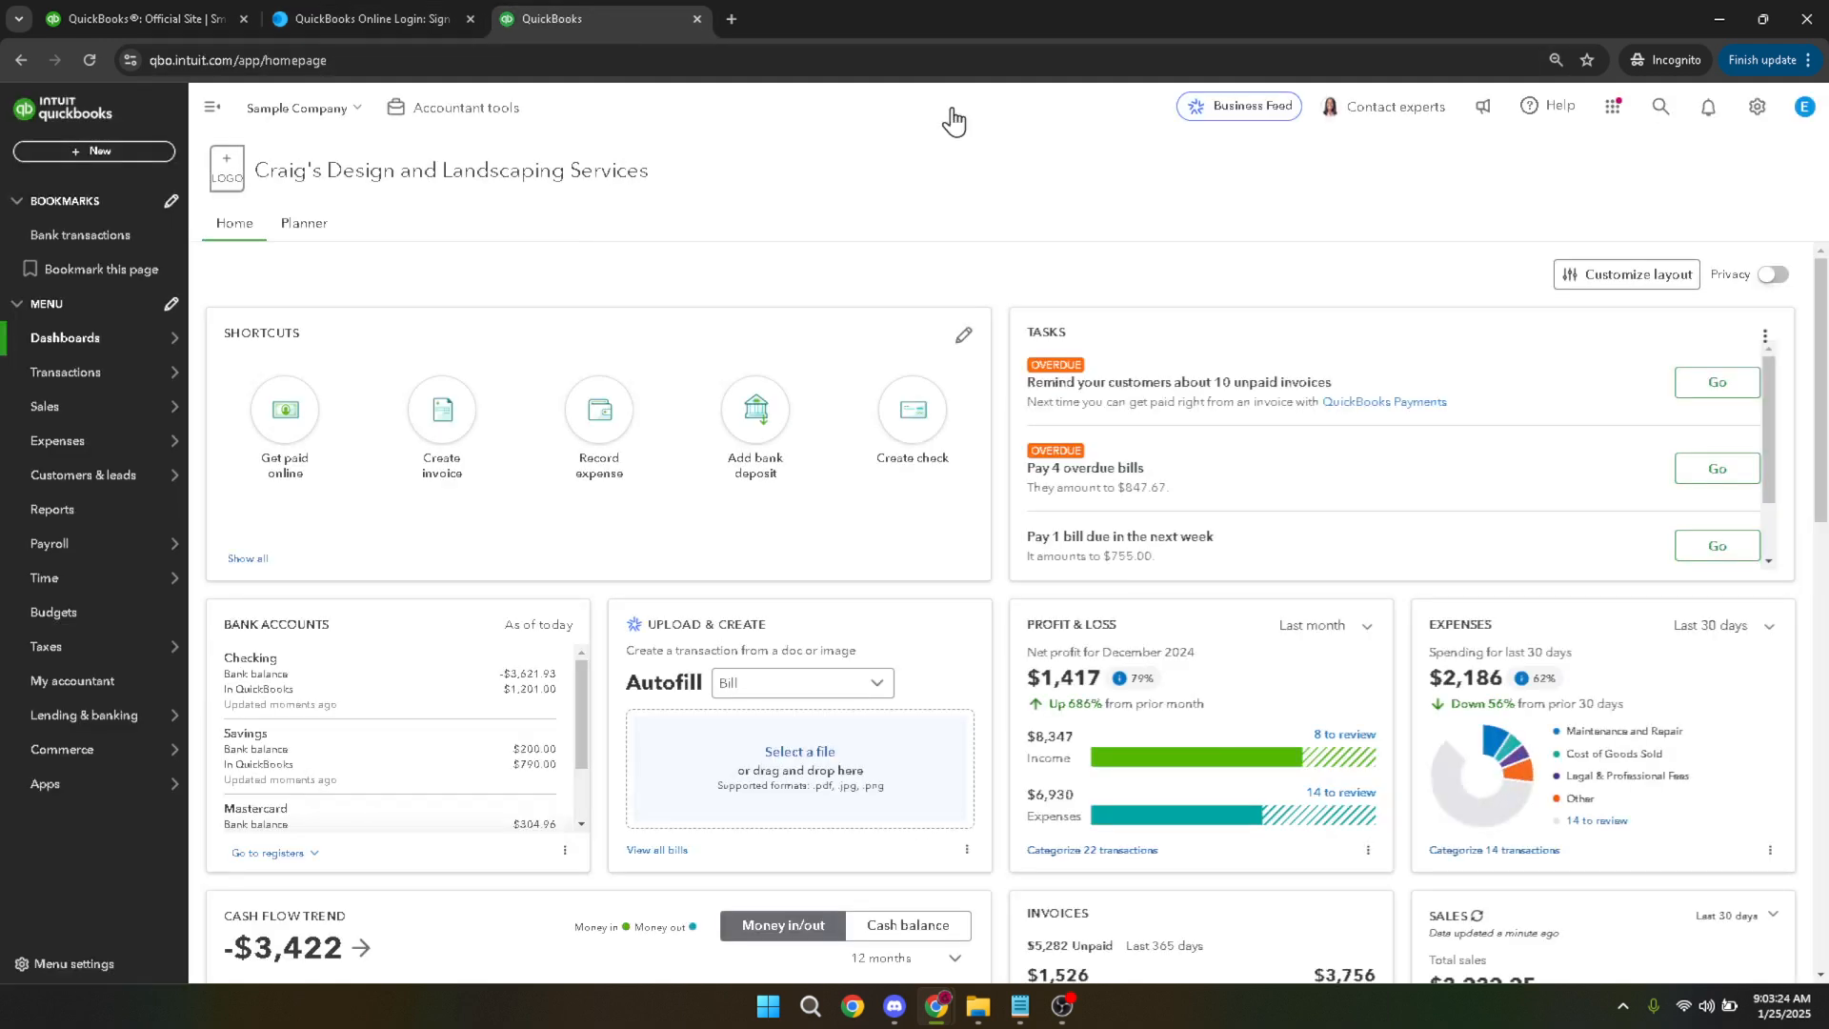
{"action": "mouse_move", "coordinate": [1067, 198]}
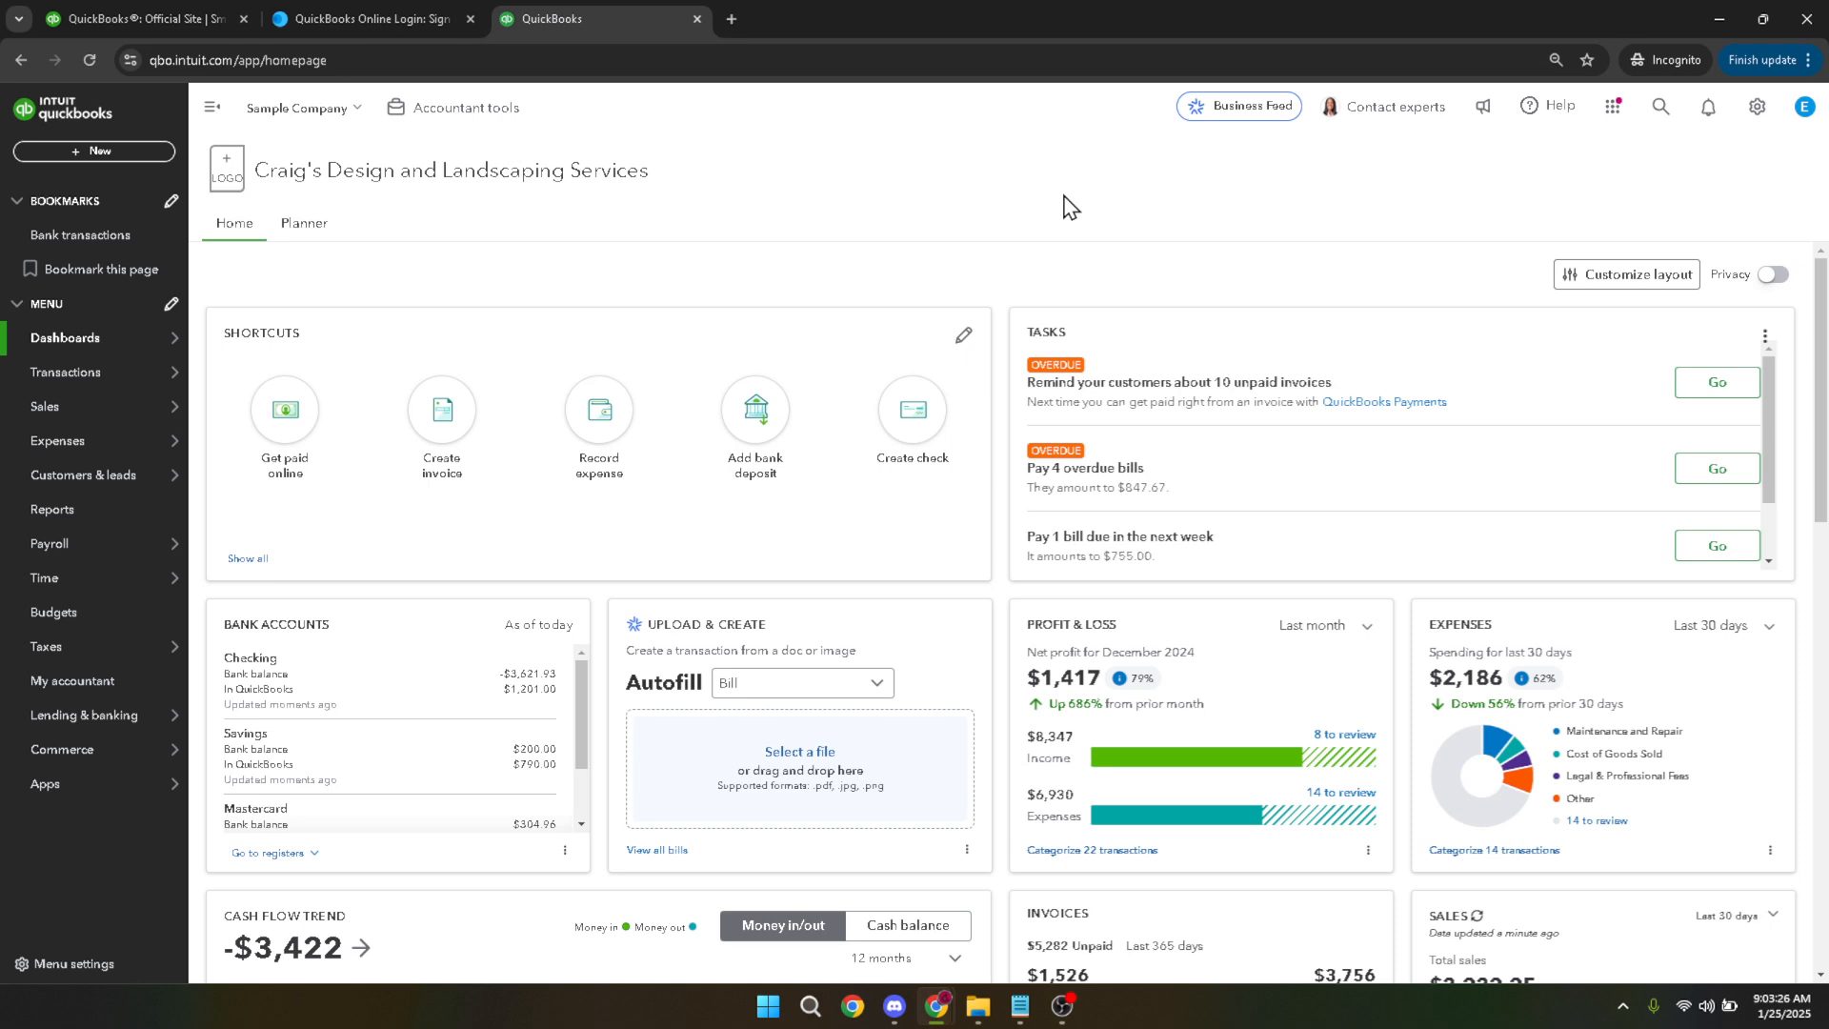
{"action": "mouse_move", "coordinate": [1021, 254]}
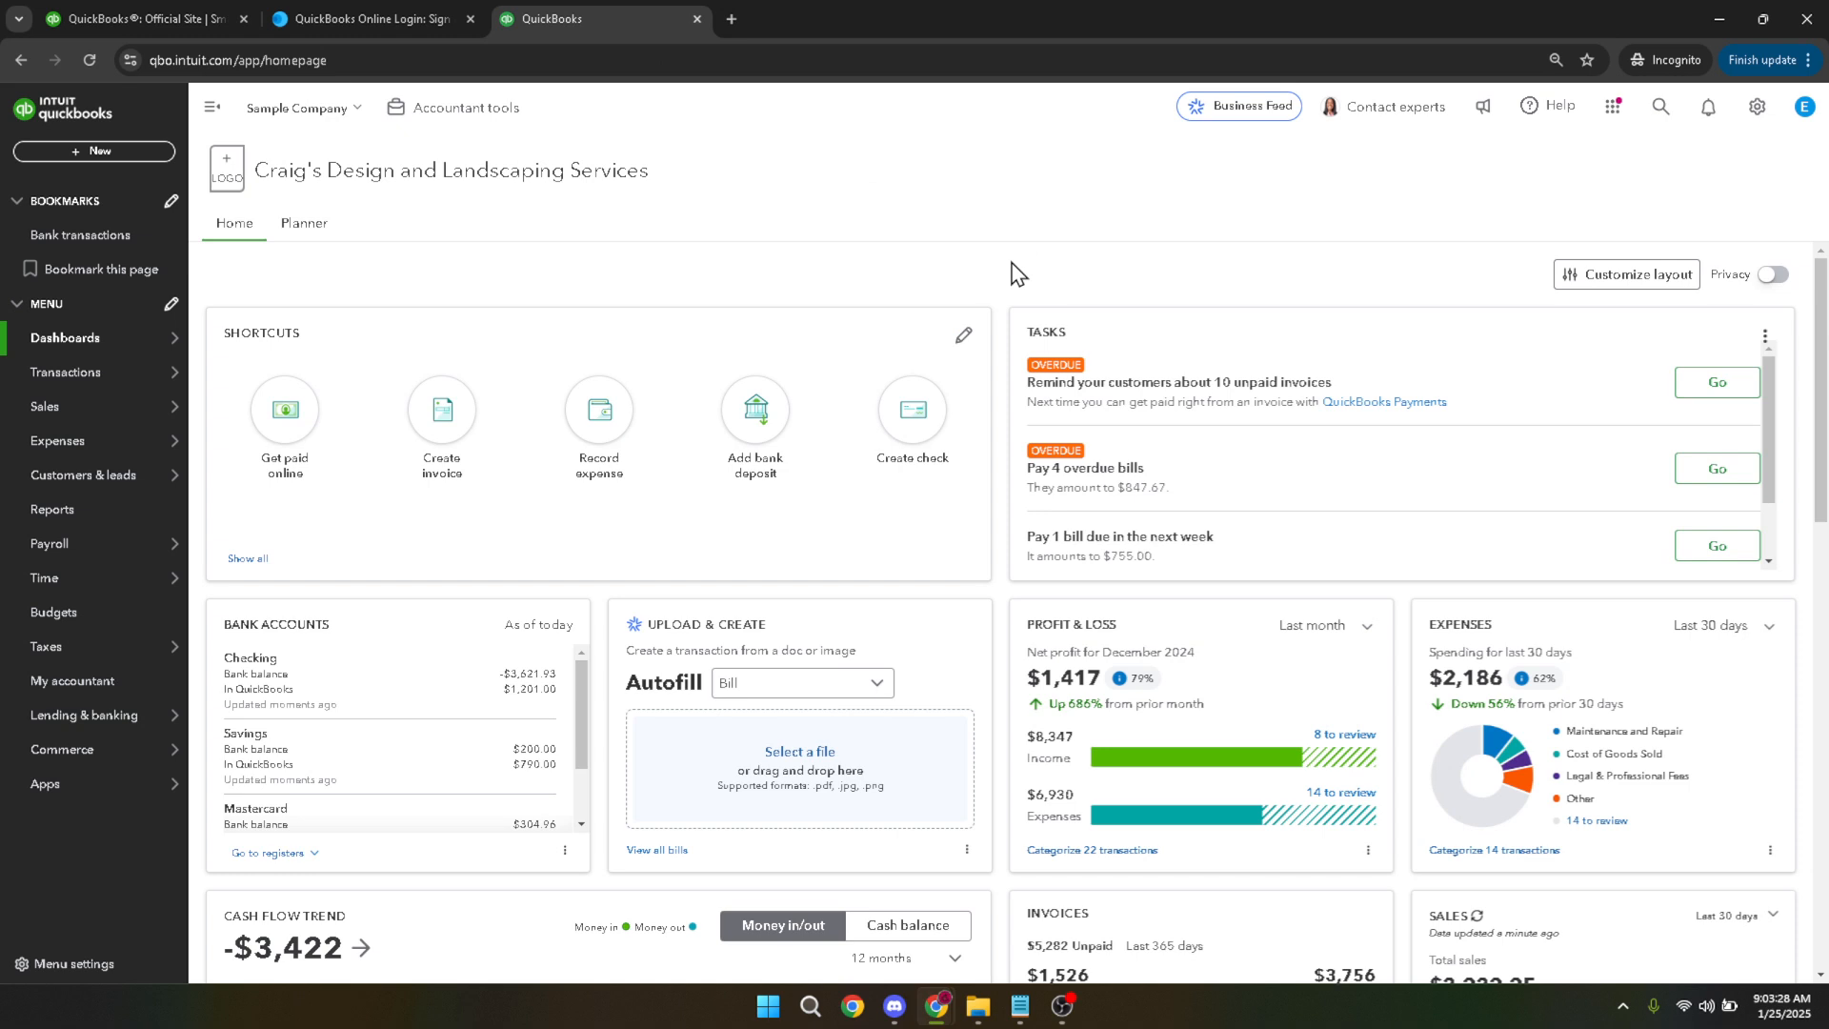
{"action": "mouse_move", "coordinate": [991, 271]}
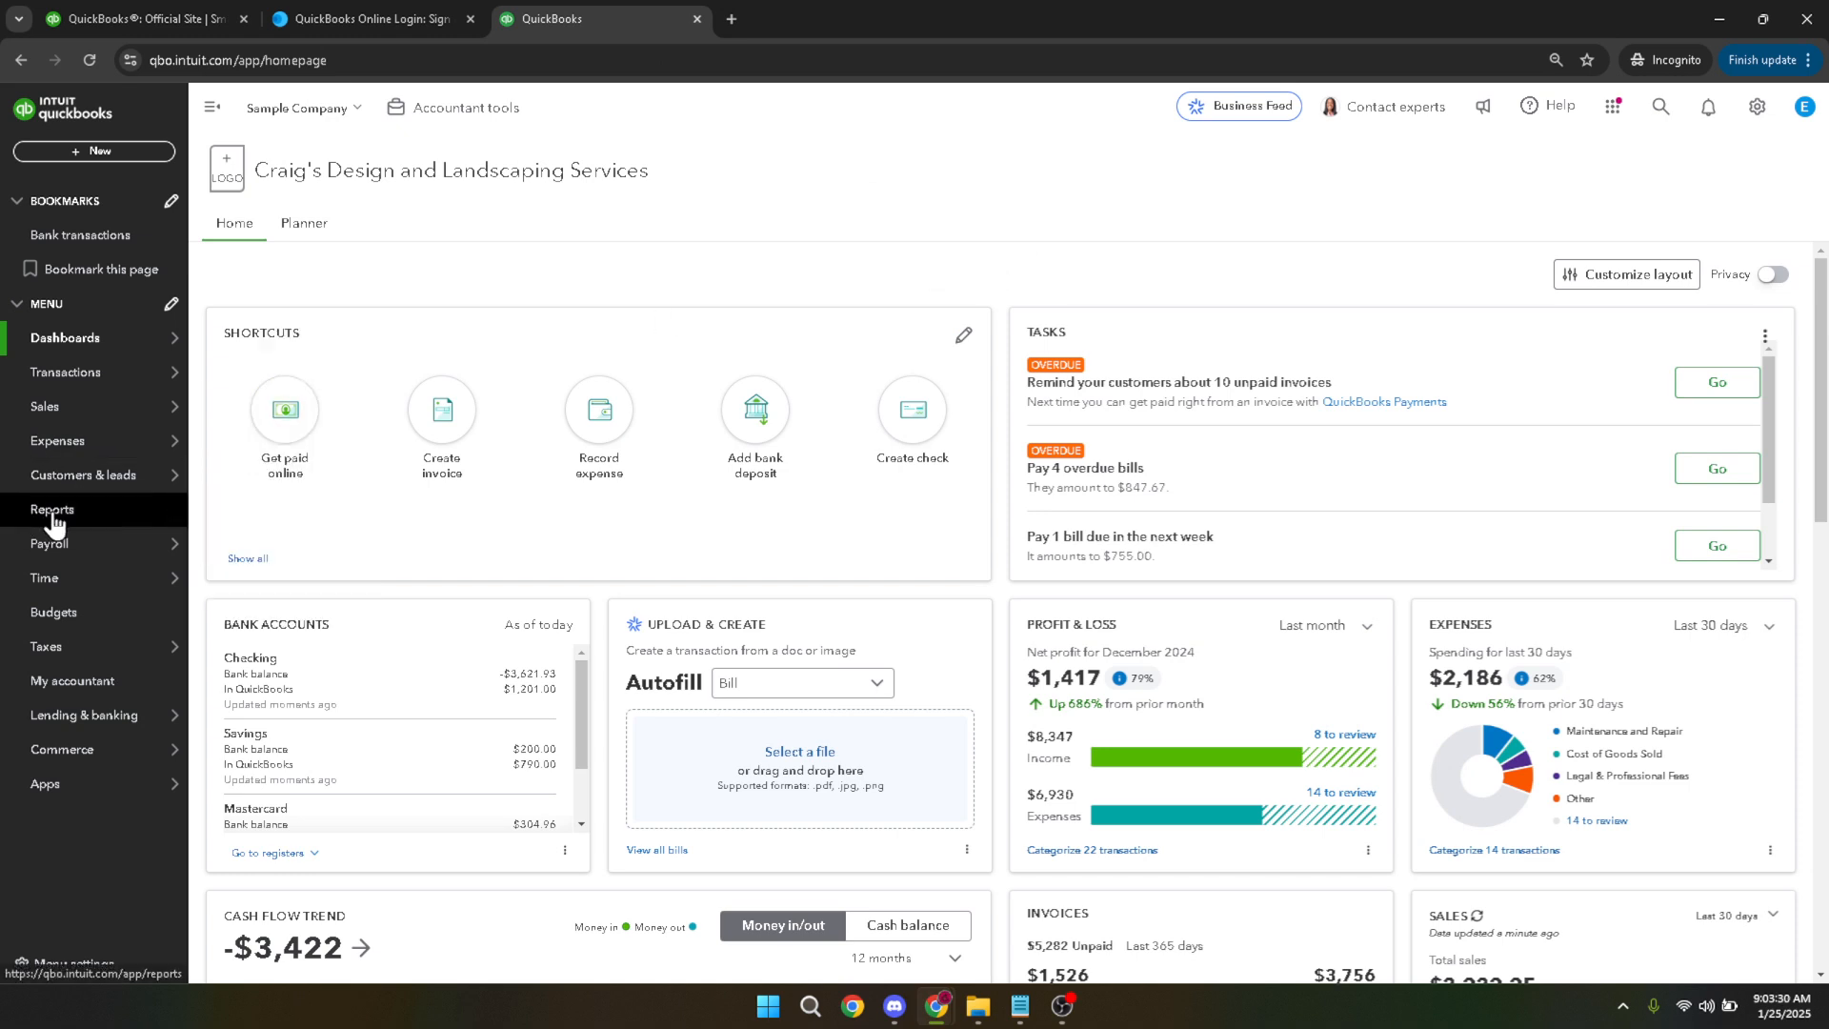
{"action": "left_click", "coordinate": [53, 509]}
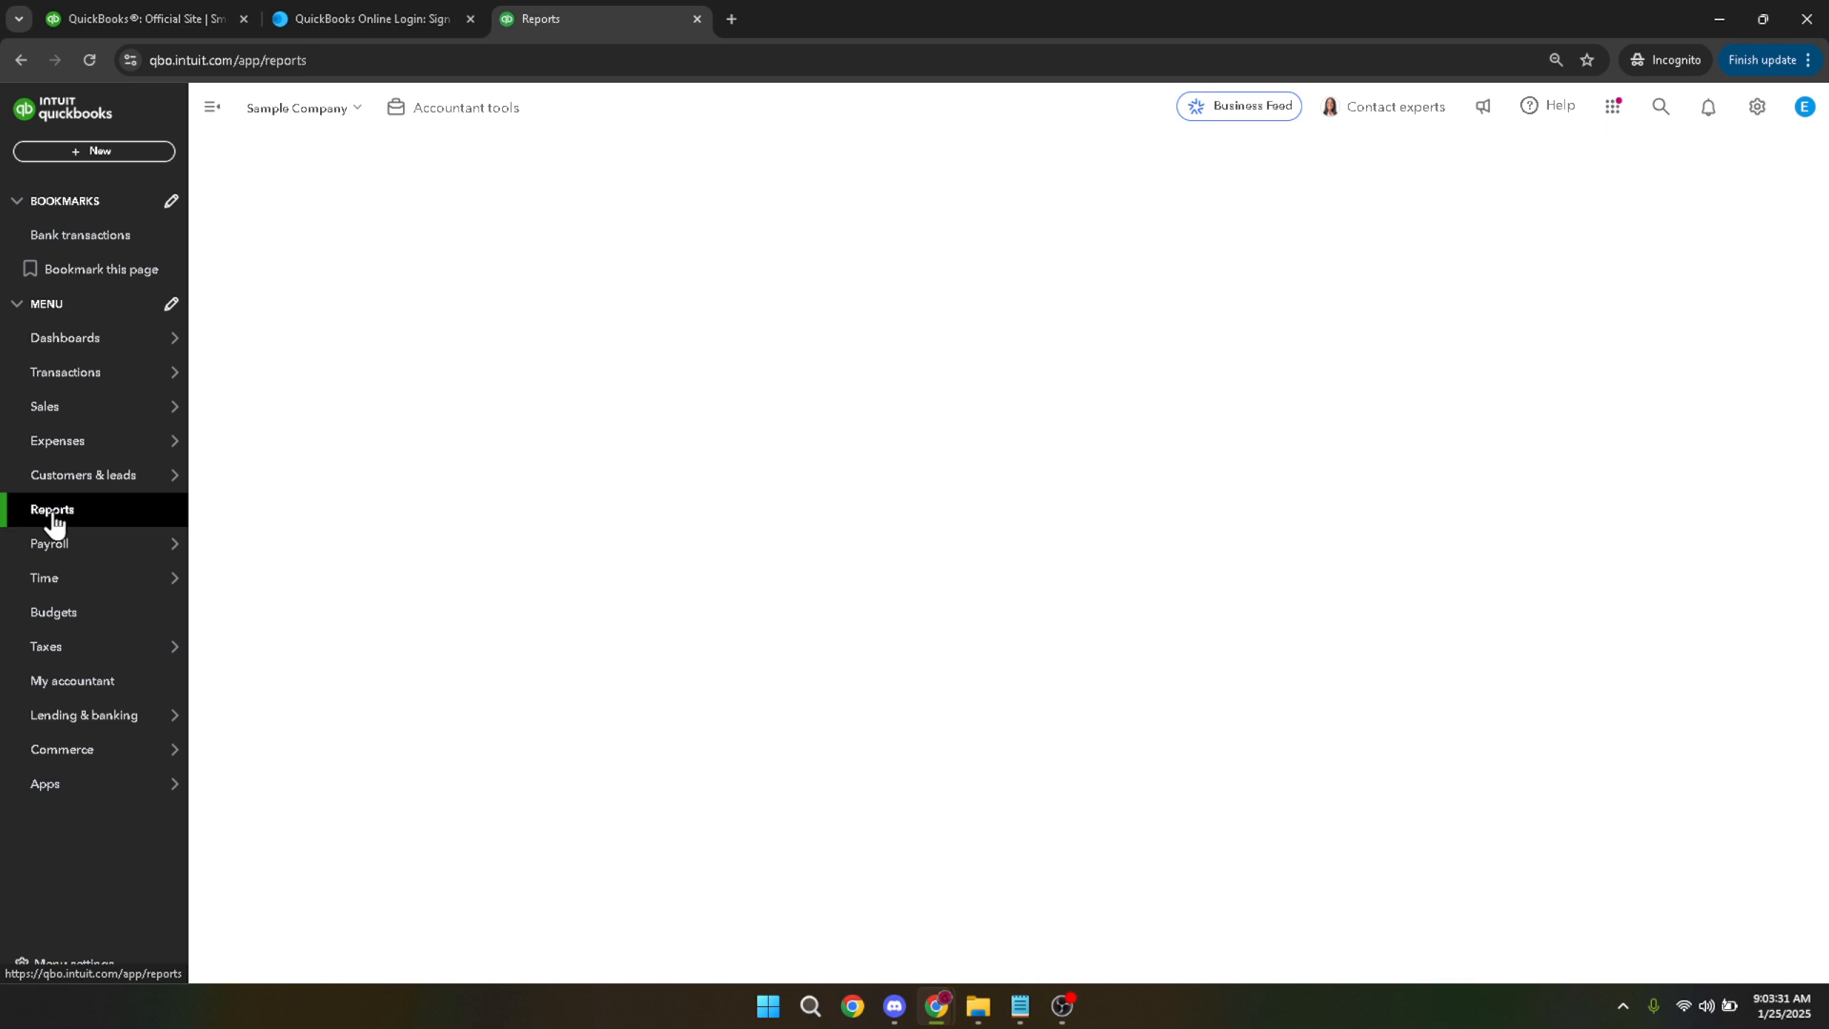
{"action": "left_click", "coordinate": [53, 511]}
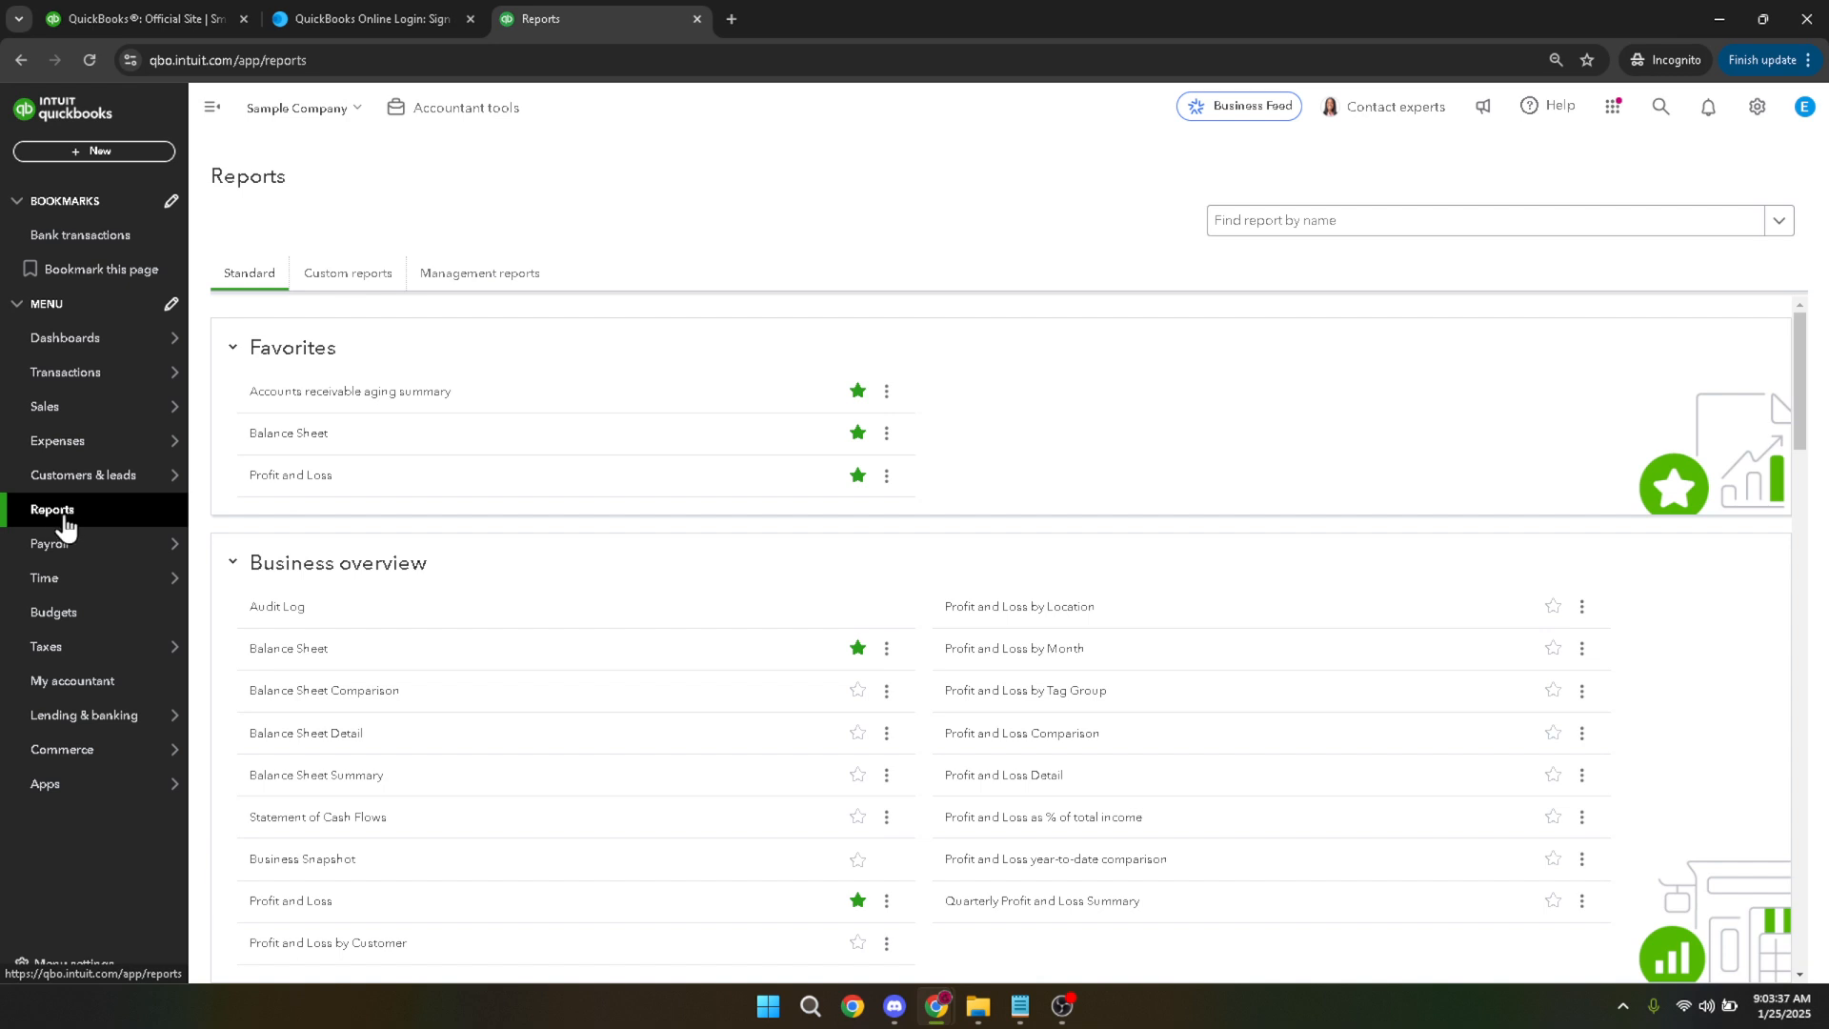
{"action": "mouse_move", "coordinate": [890, 352]}
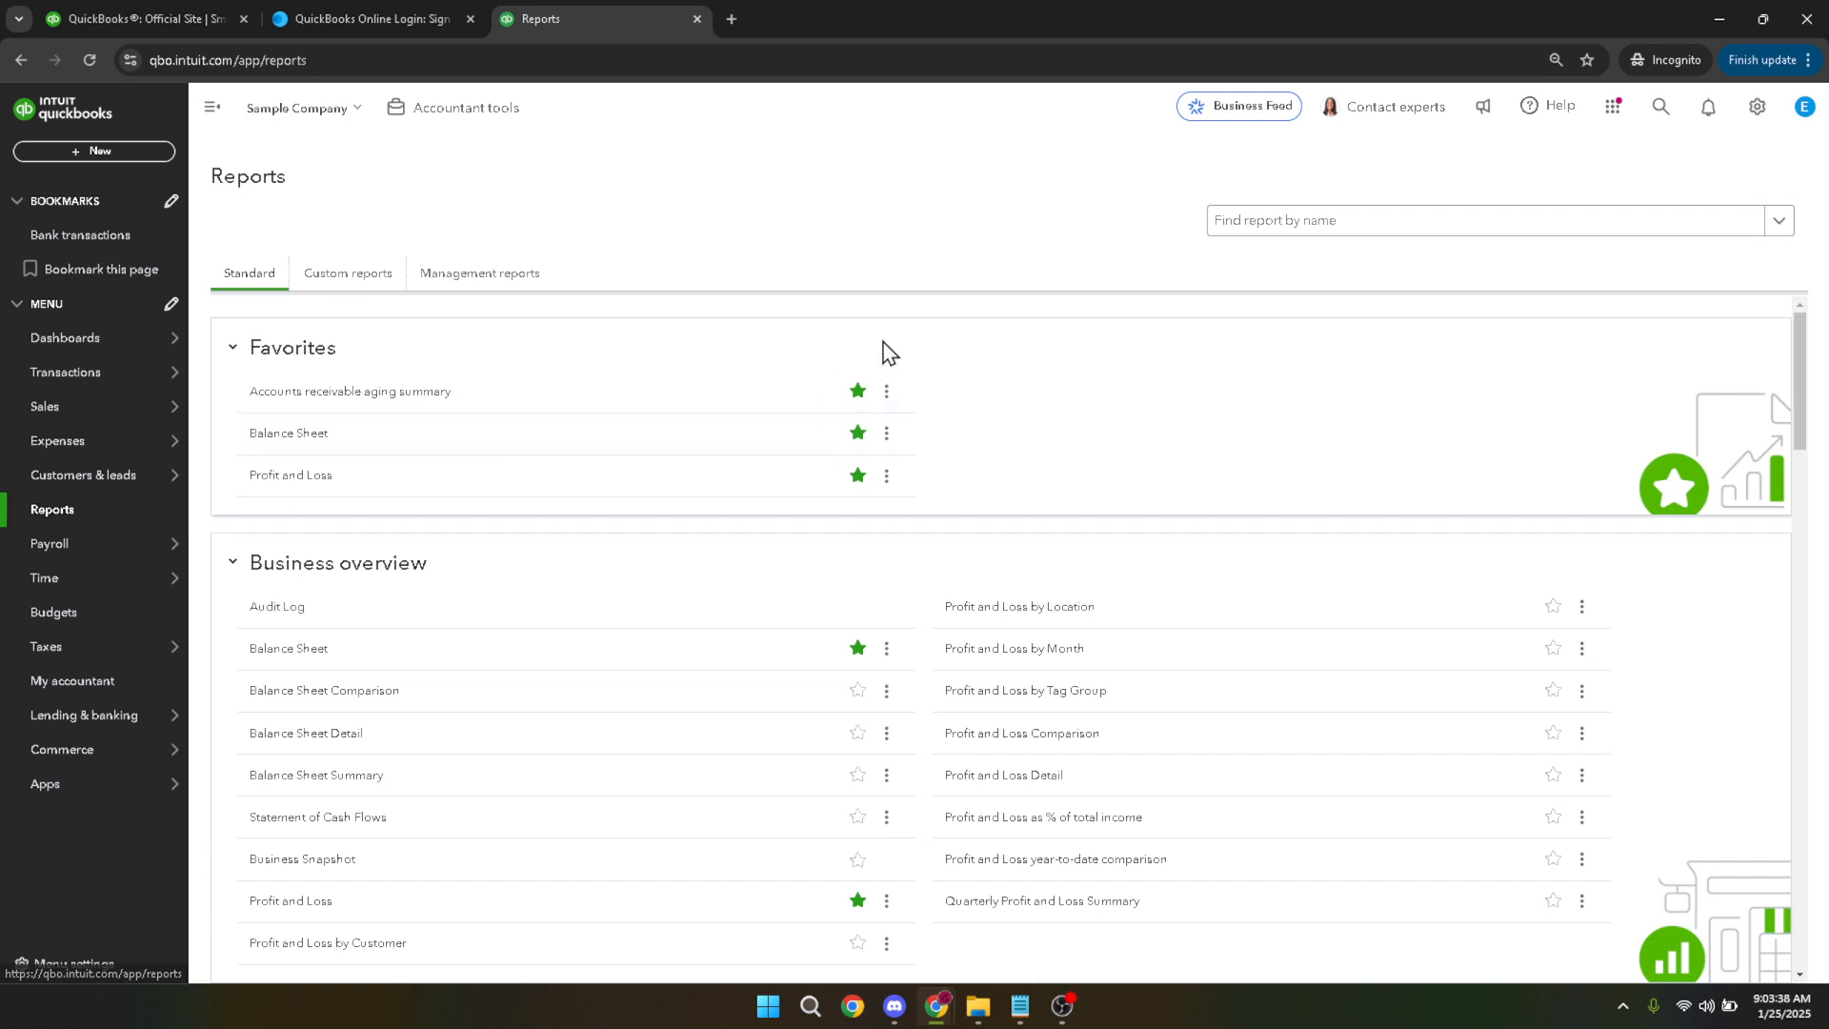
{"action": "mouse_move", "coordinate": [1067, 258]}
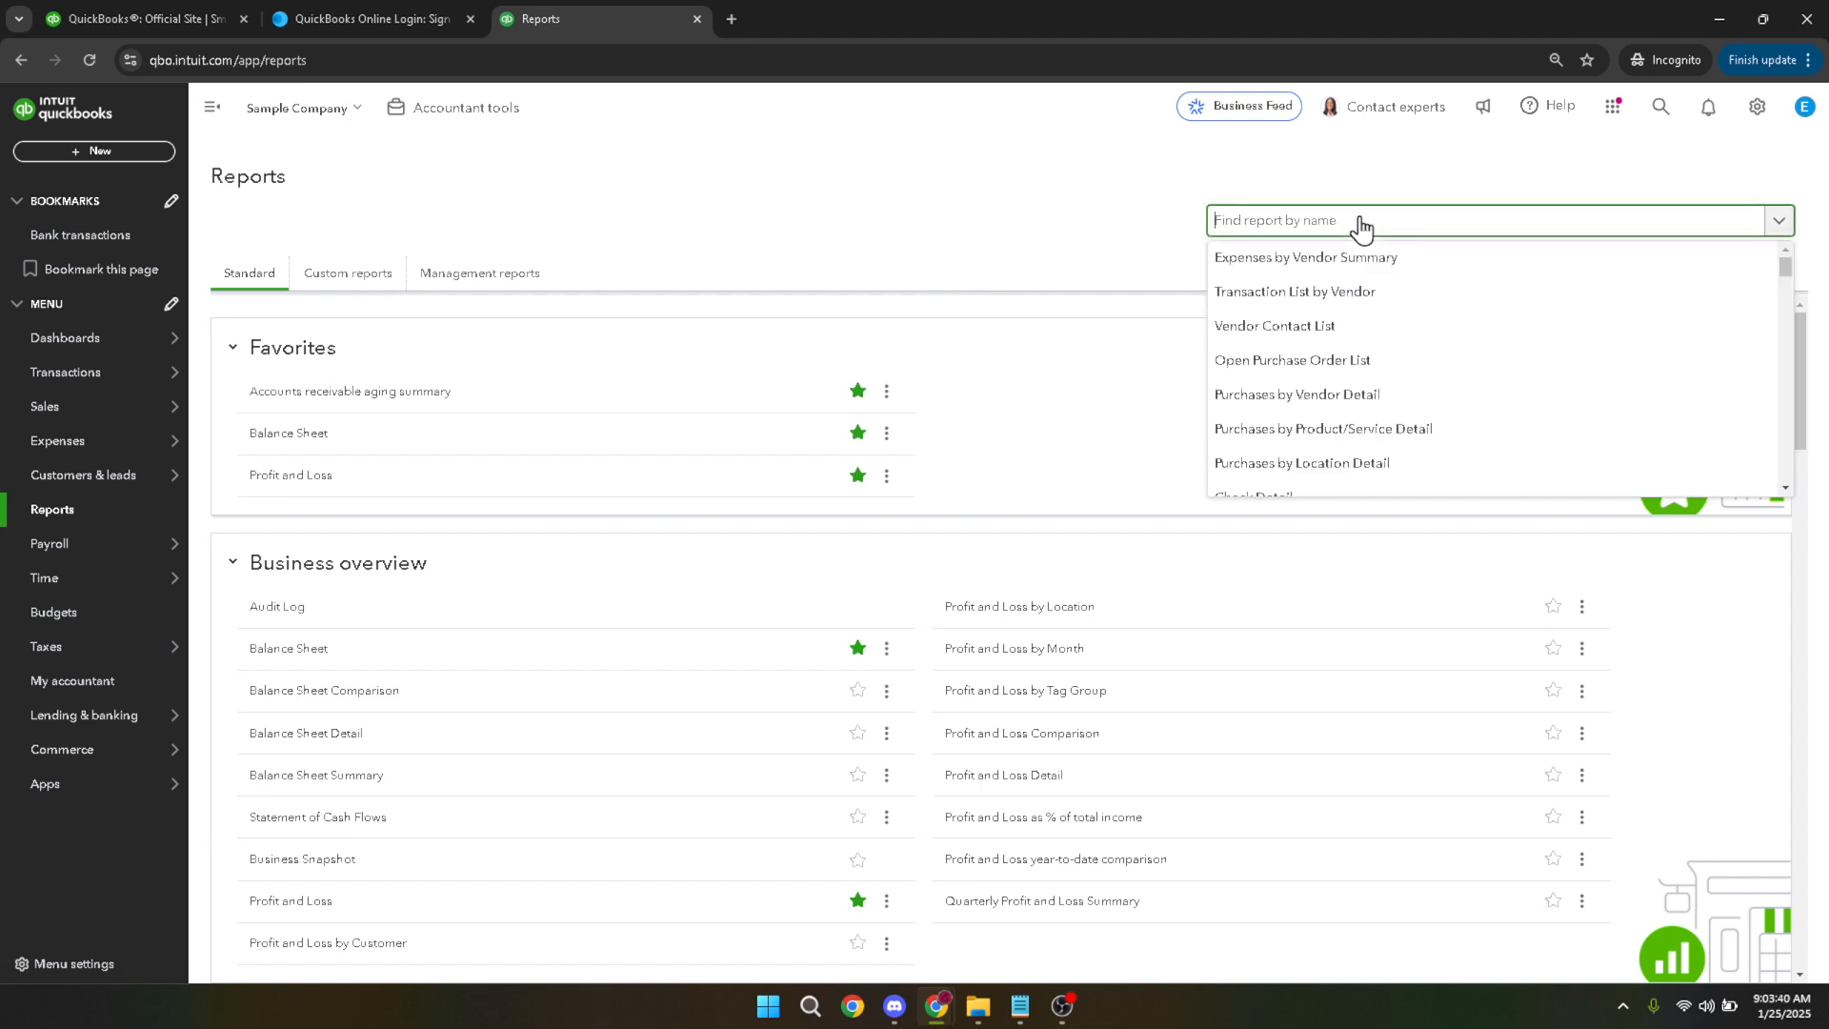
Search the report list for 'Journal'.
{"action": "type", "text": "J"}
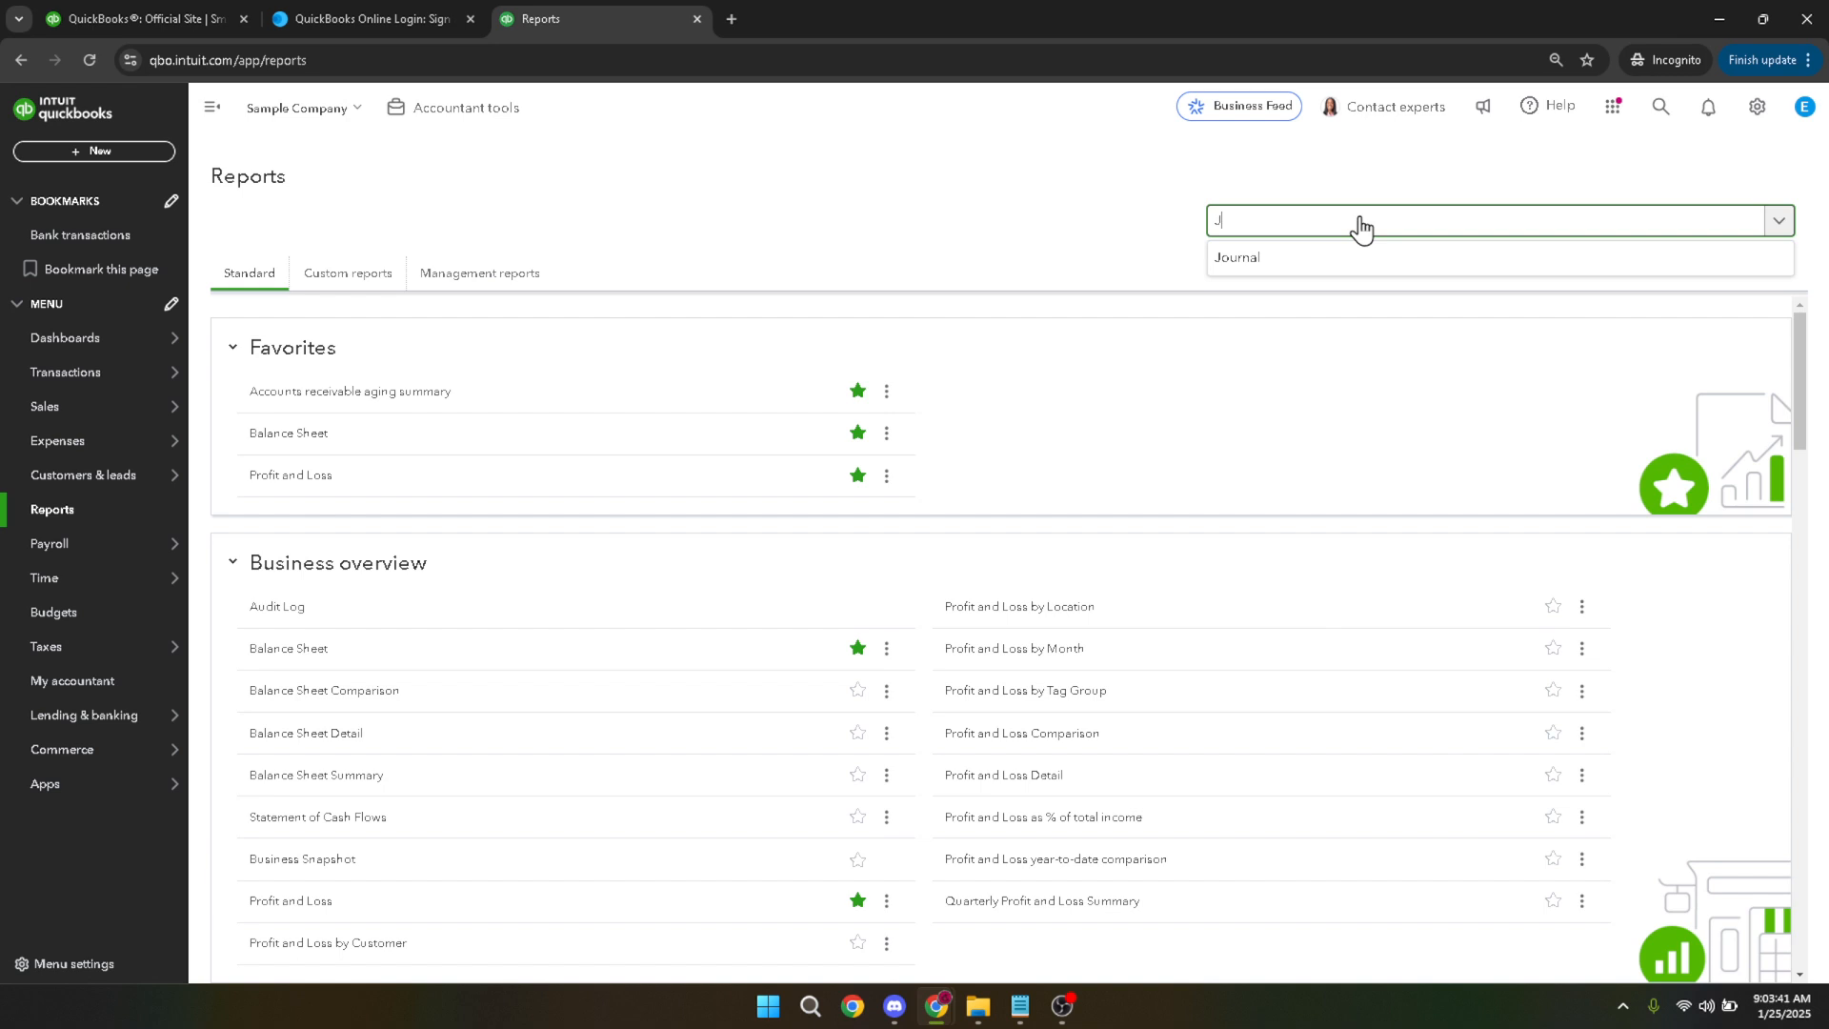
{"action": "type", "text": "oui"}
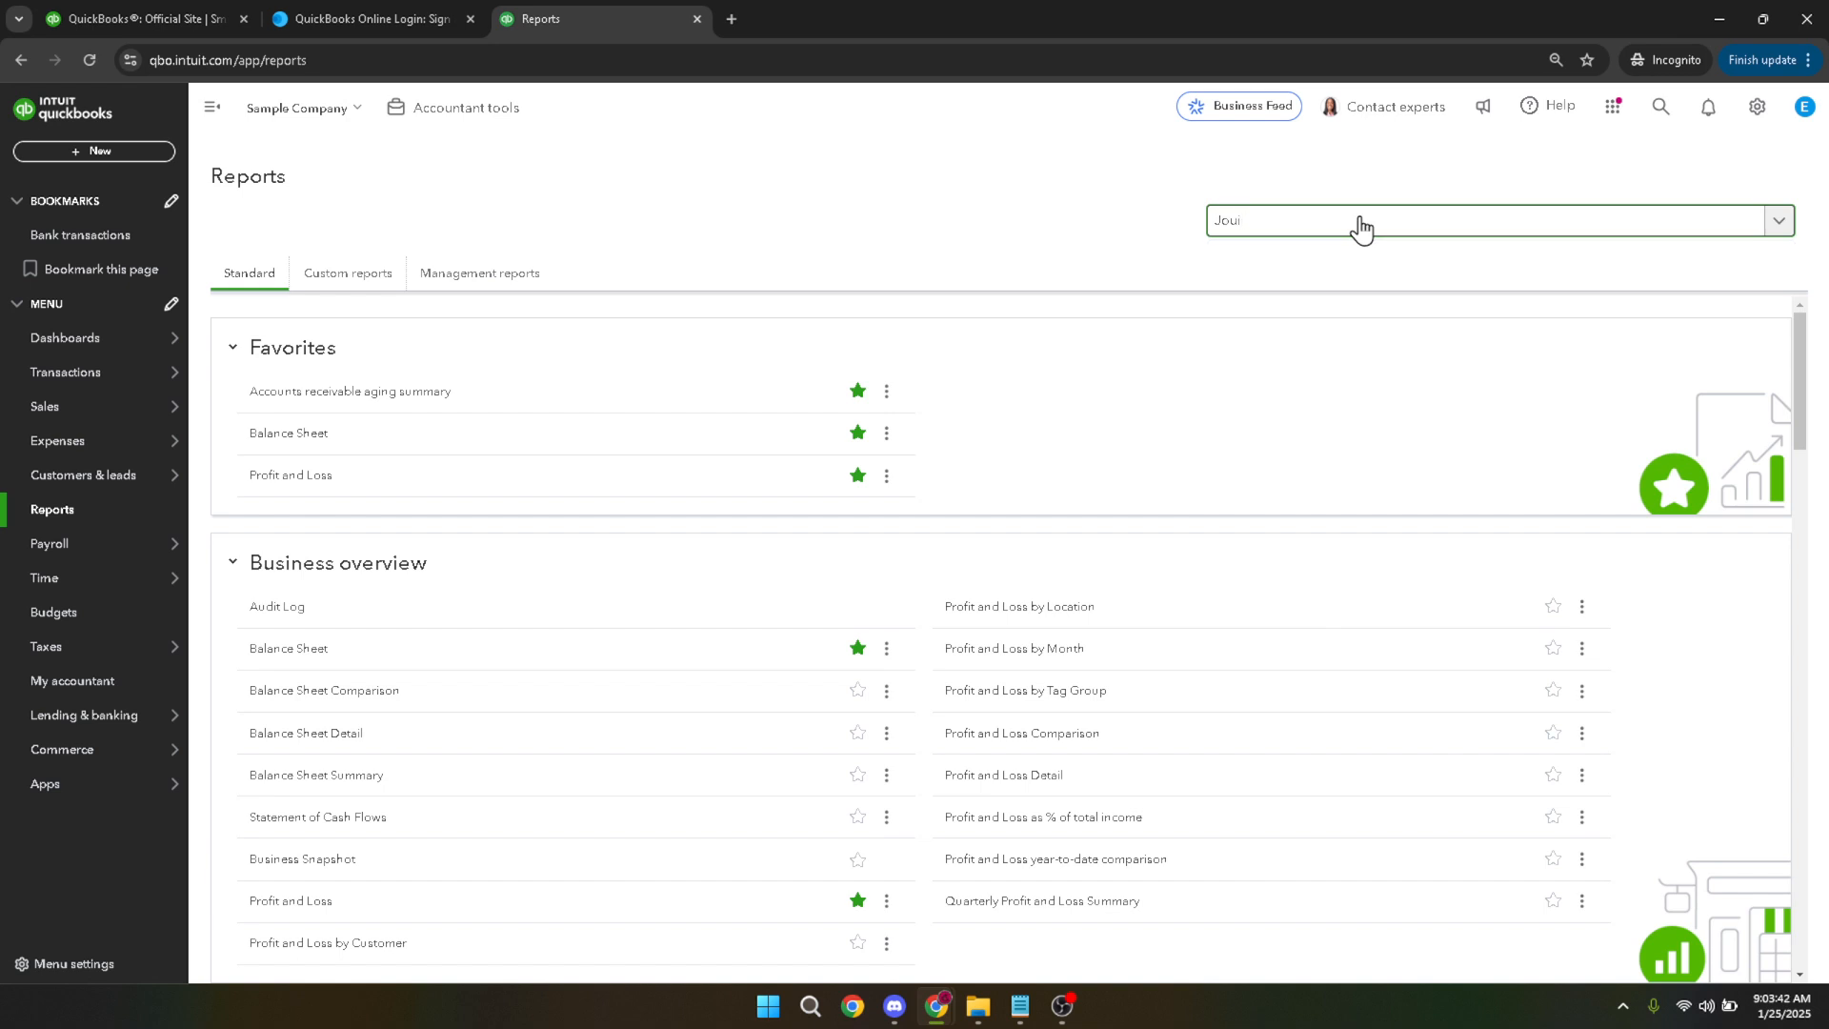
{"action": "type", "text": "nal"}
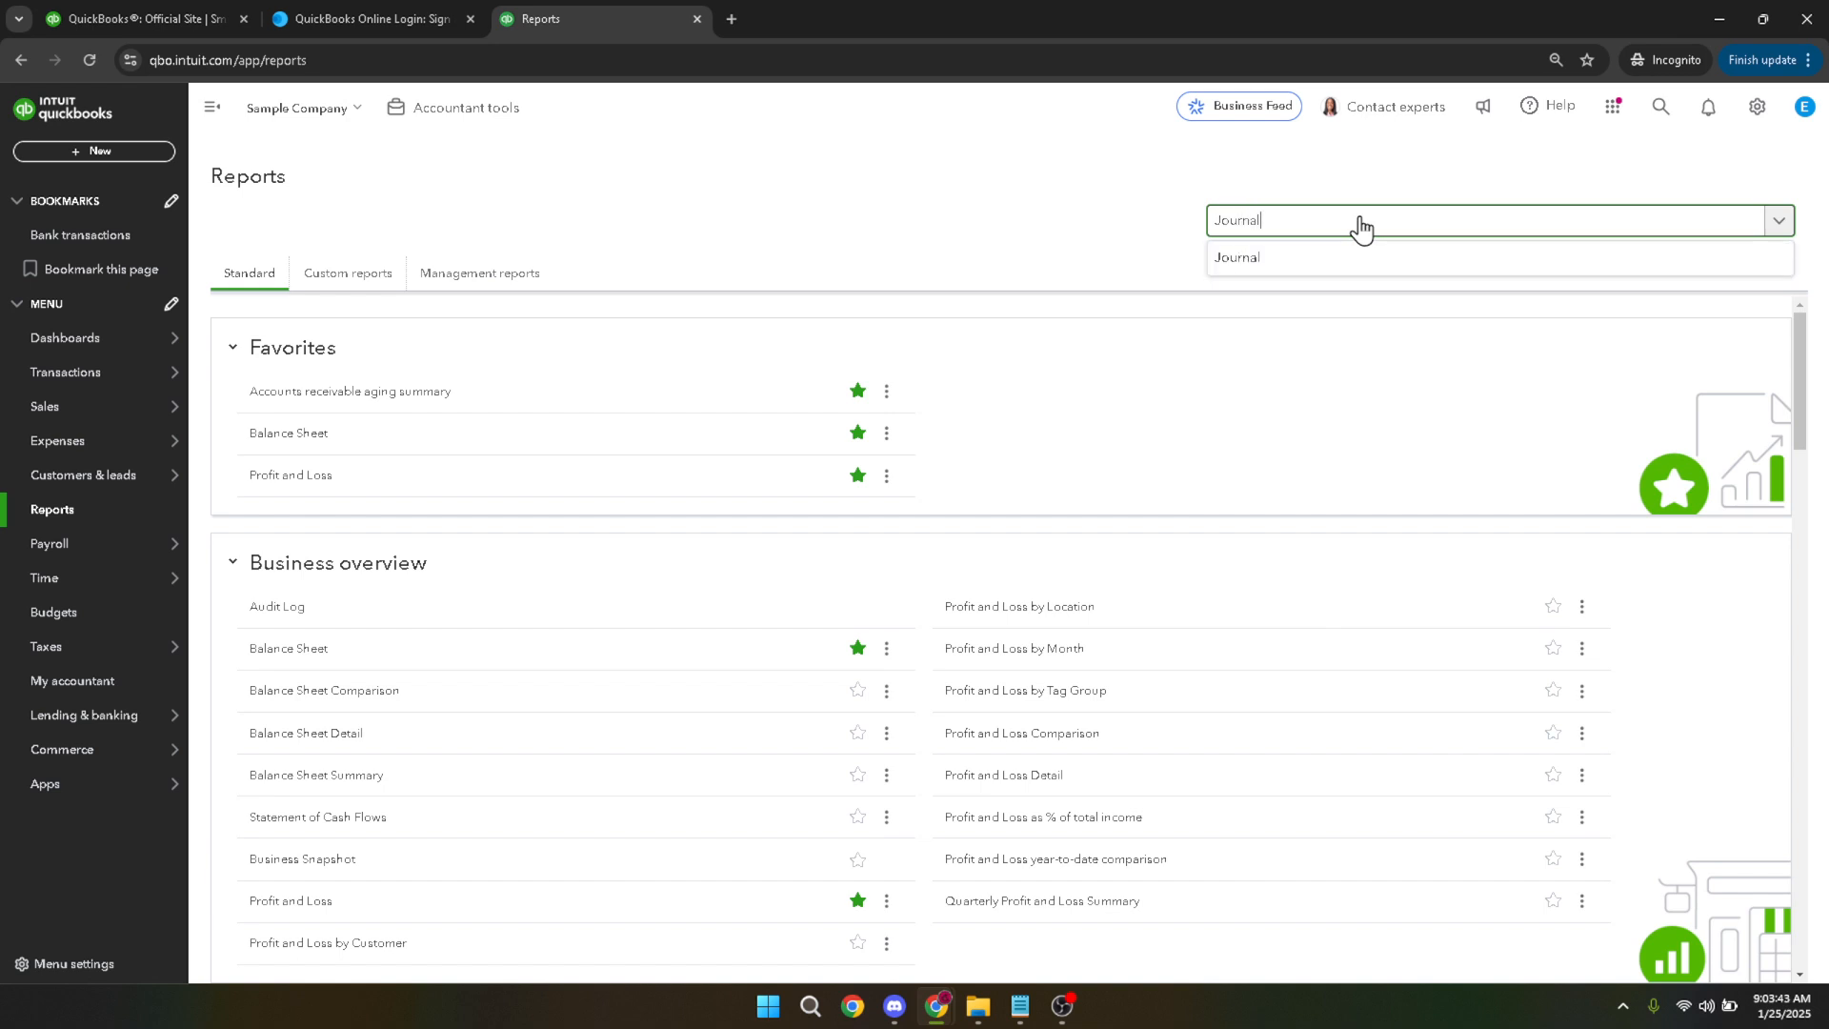
{"action": "mouse_move", "coordinate": [1234, 264]}
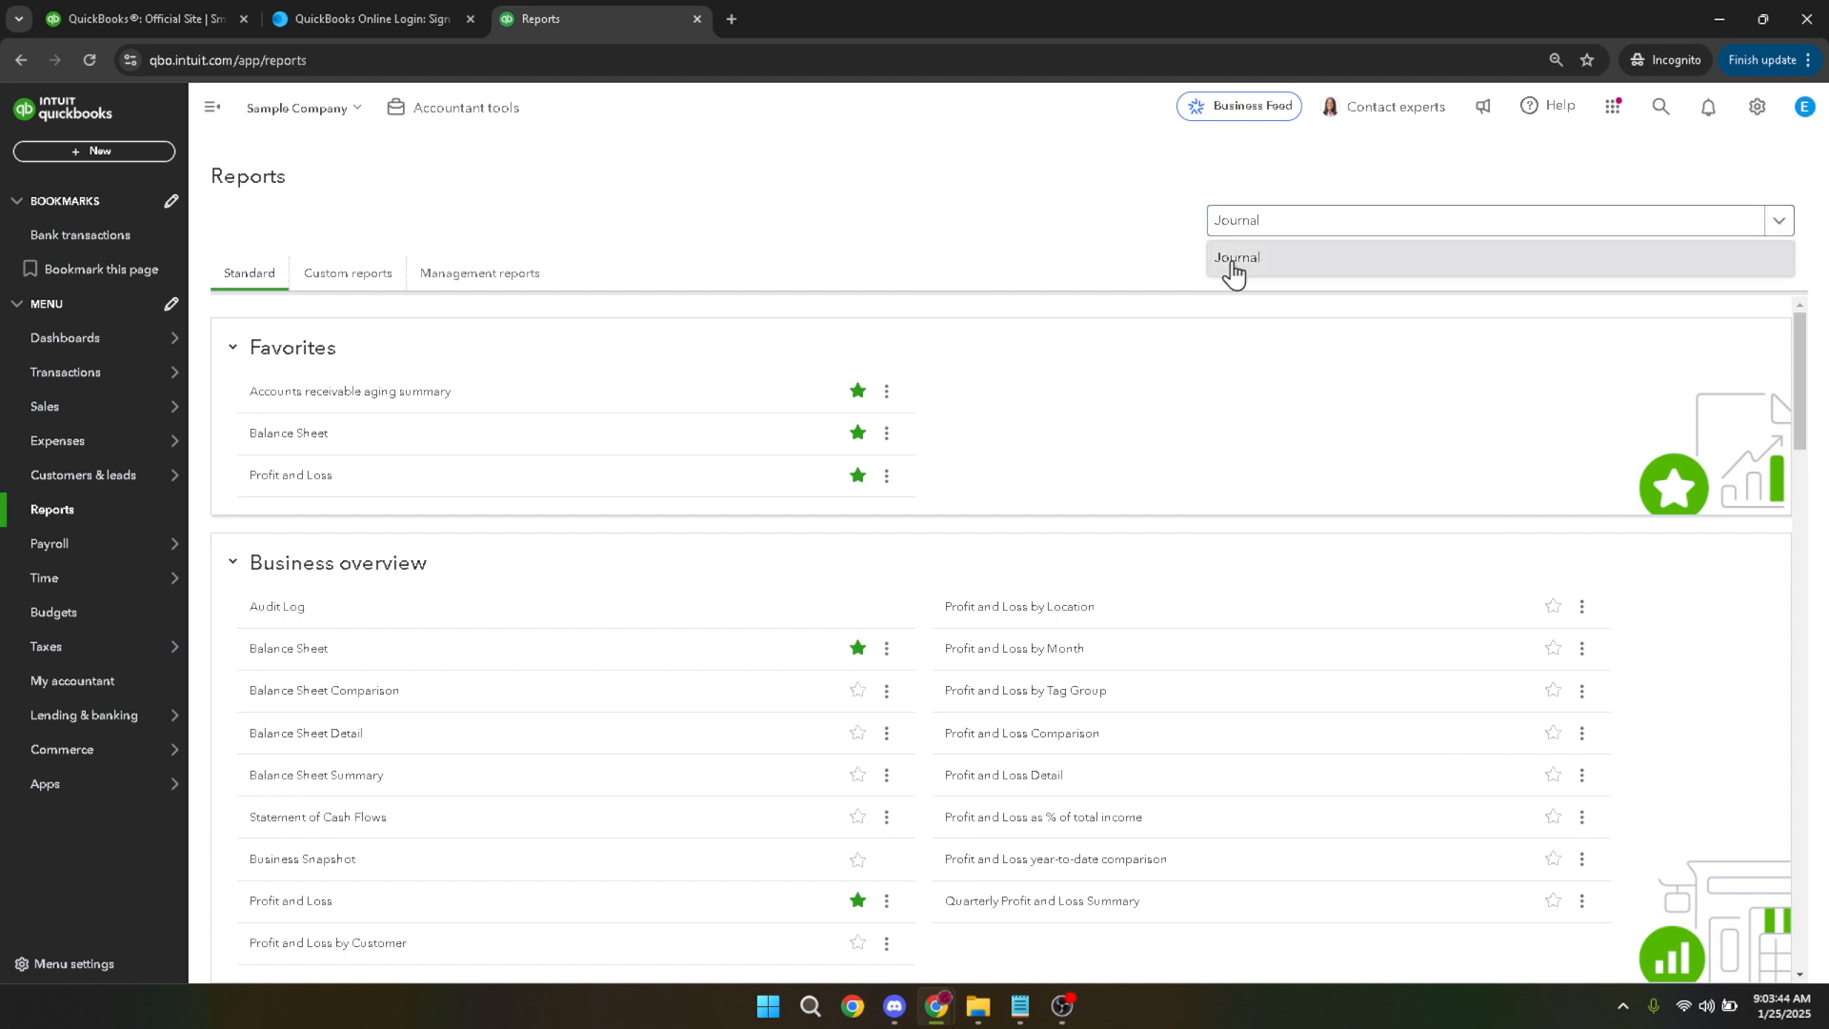
Run the Journal report from the search result and review its transaction lines.
{"action": "left_click", "coordinate": [1234, 257]}
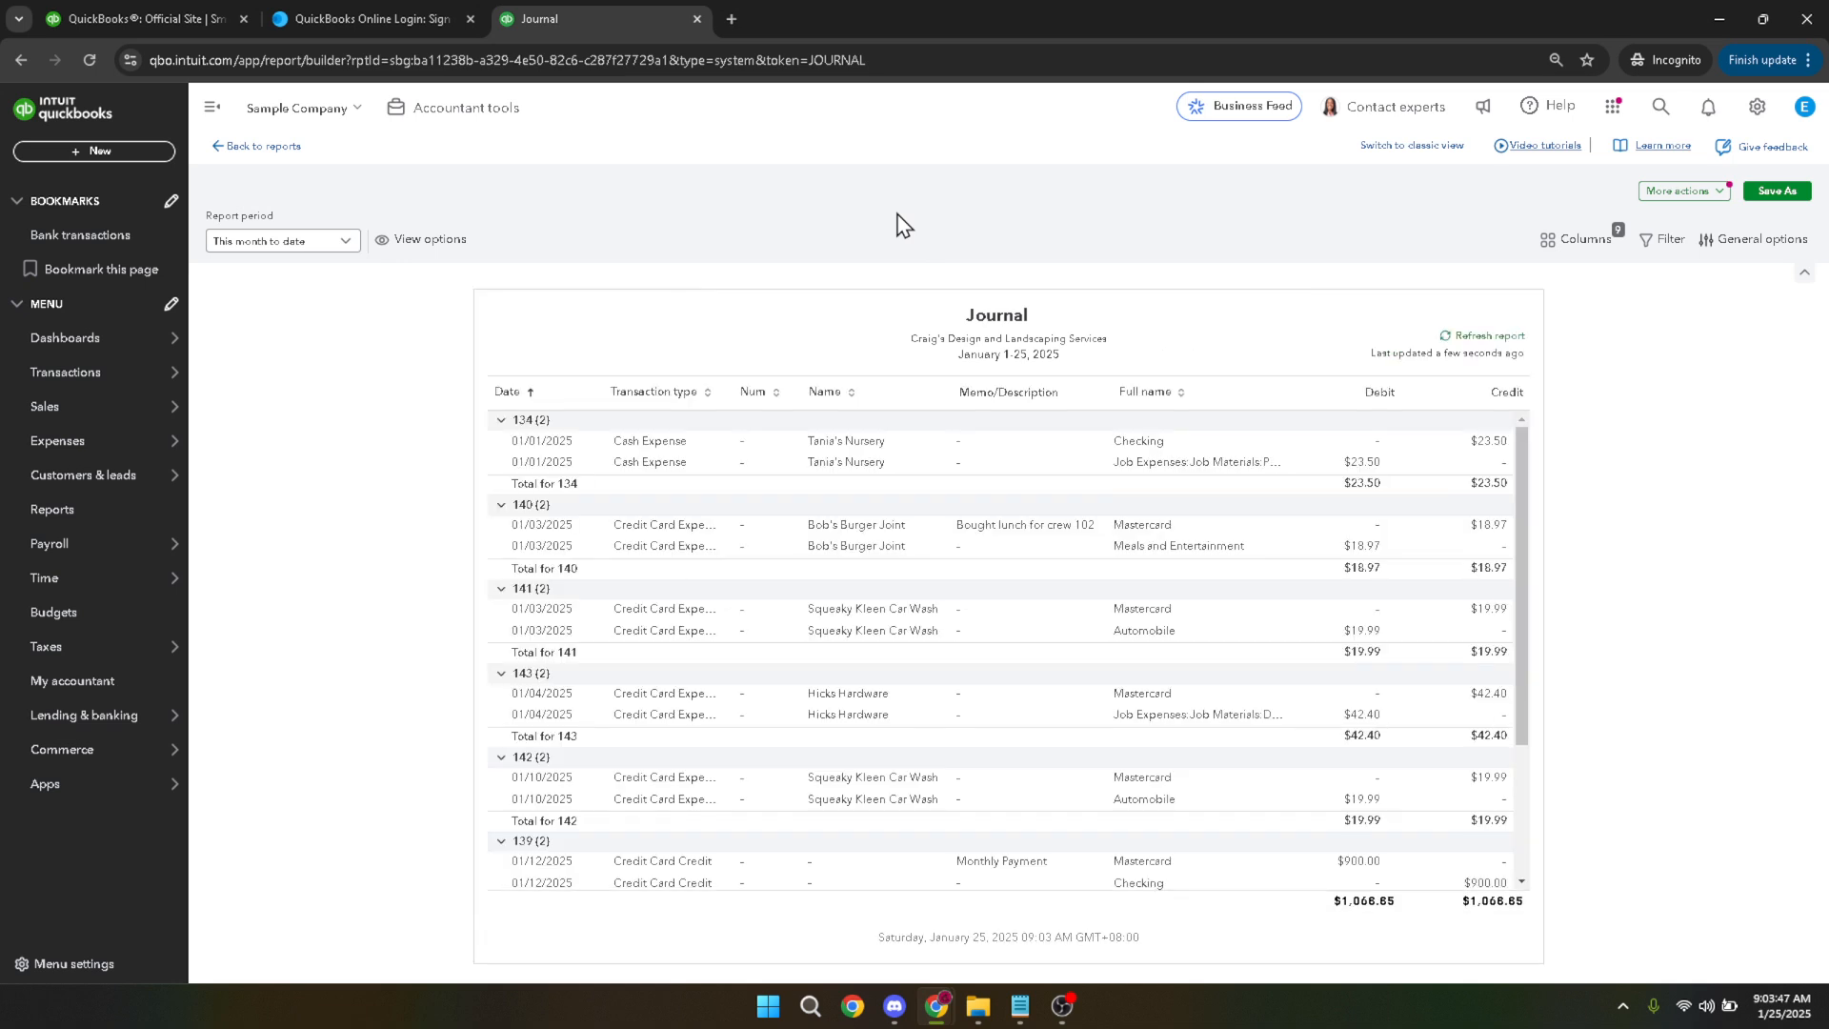
{"action": "scroll", "scroll_direction": "down", "scroll_amount": 3}
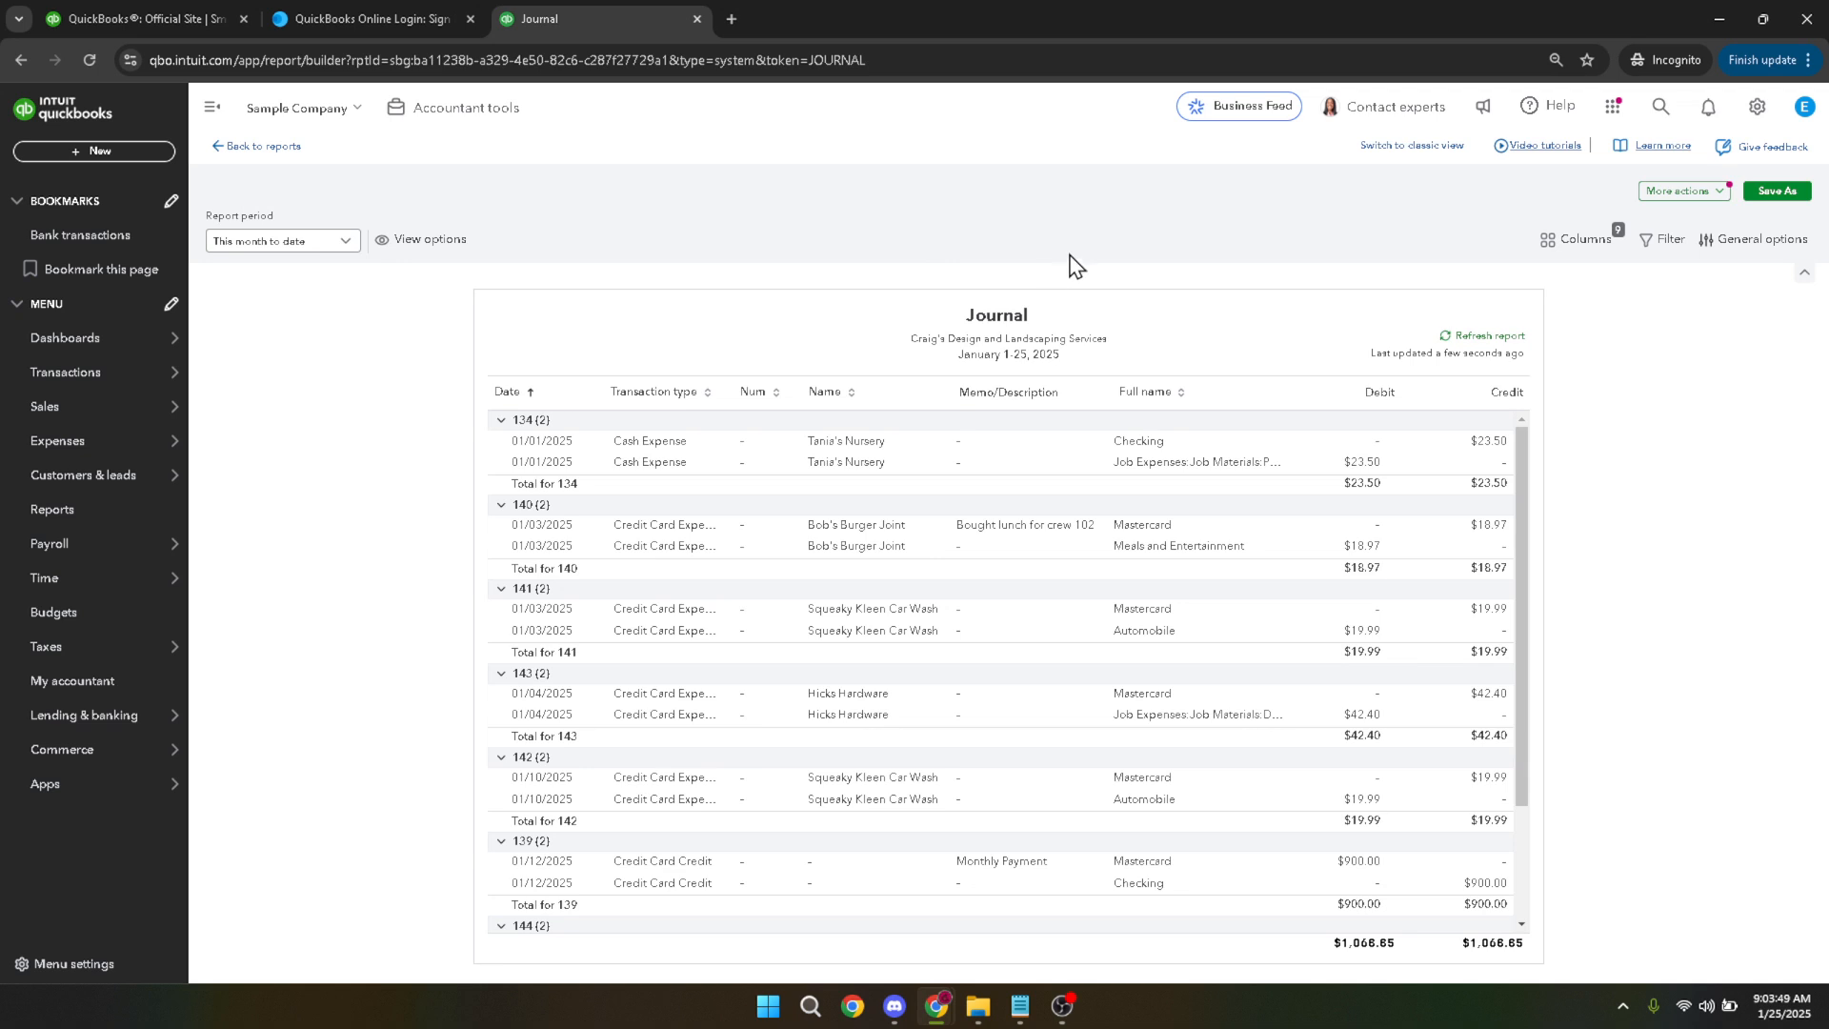
{"action": "mouse_move", "coordinate": [1084, 461]}
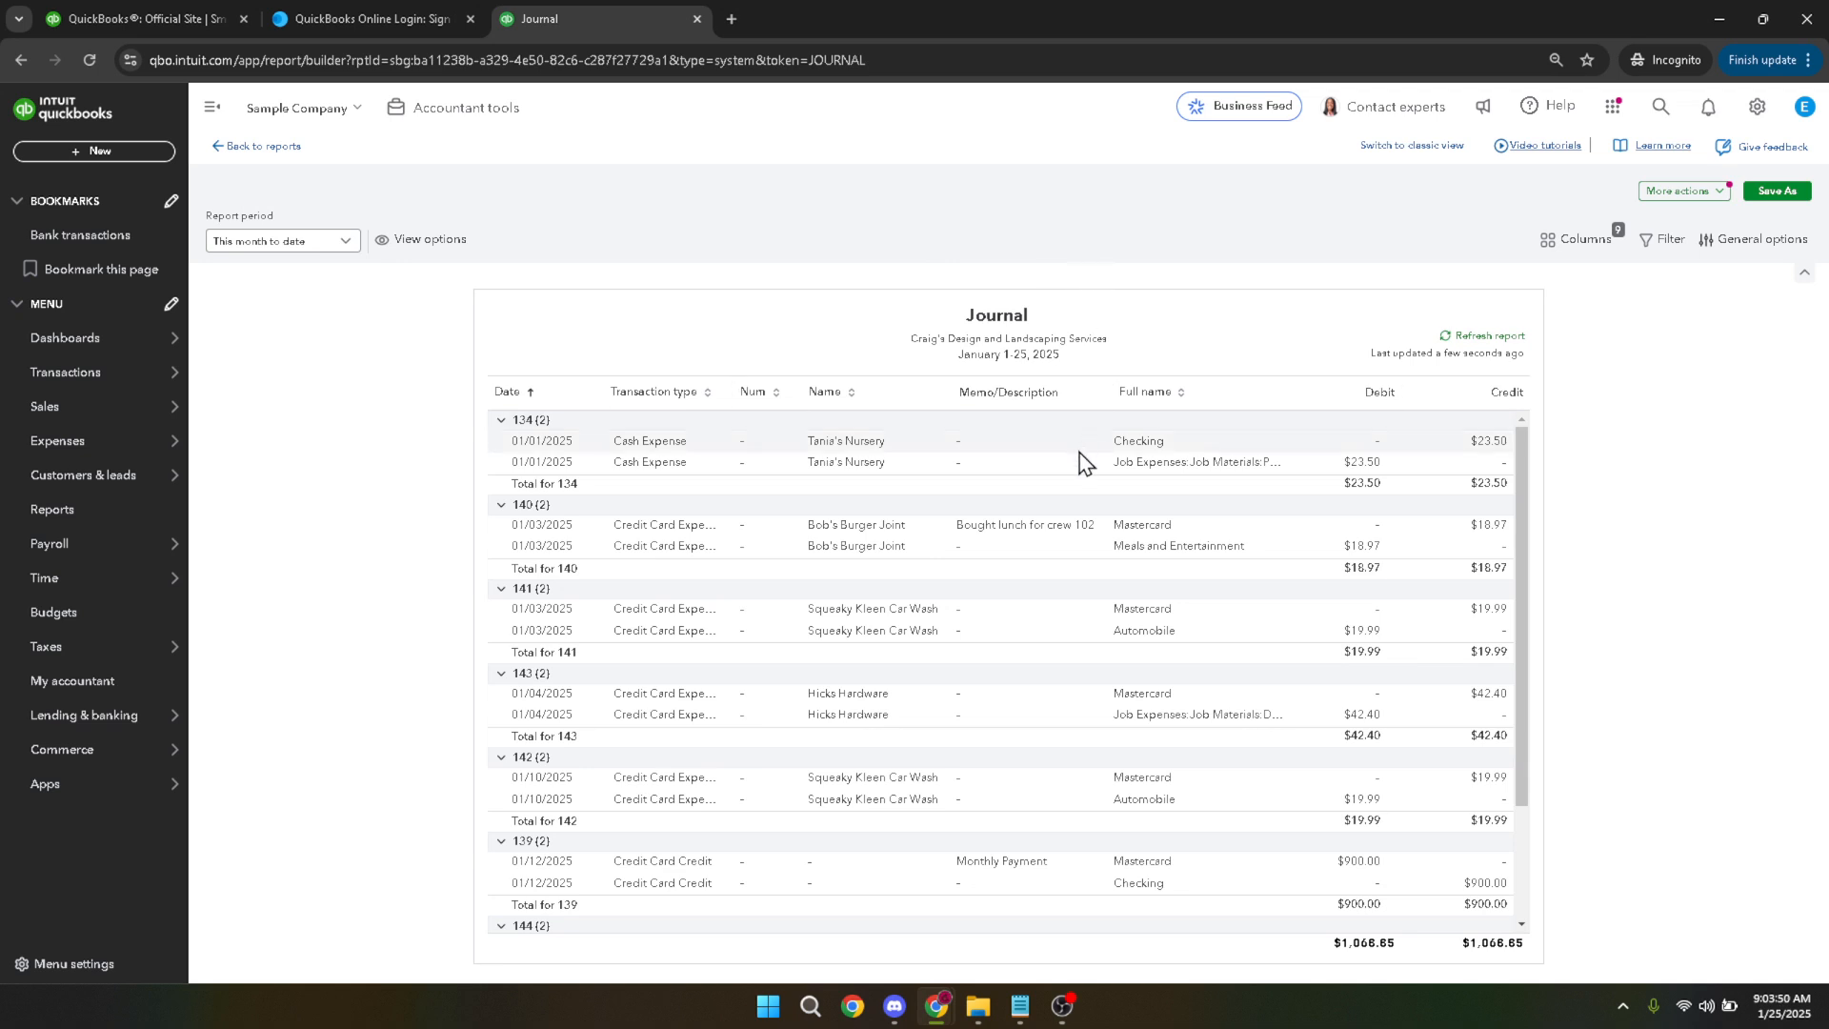
{"action": "mouse_move", "coordinate": [648, 440]}
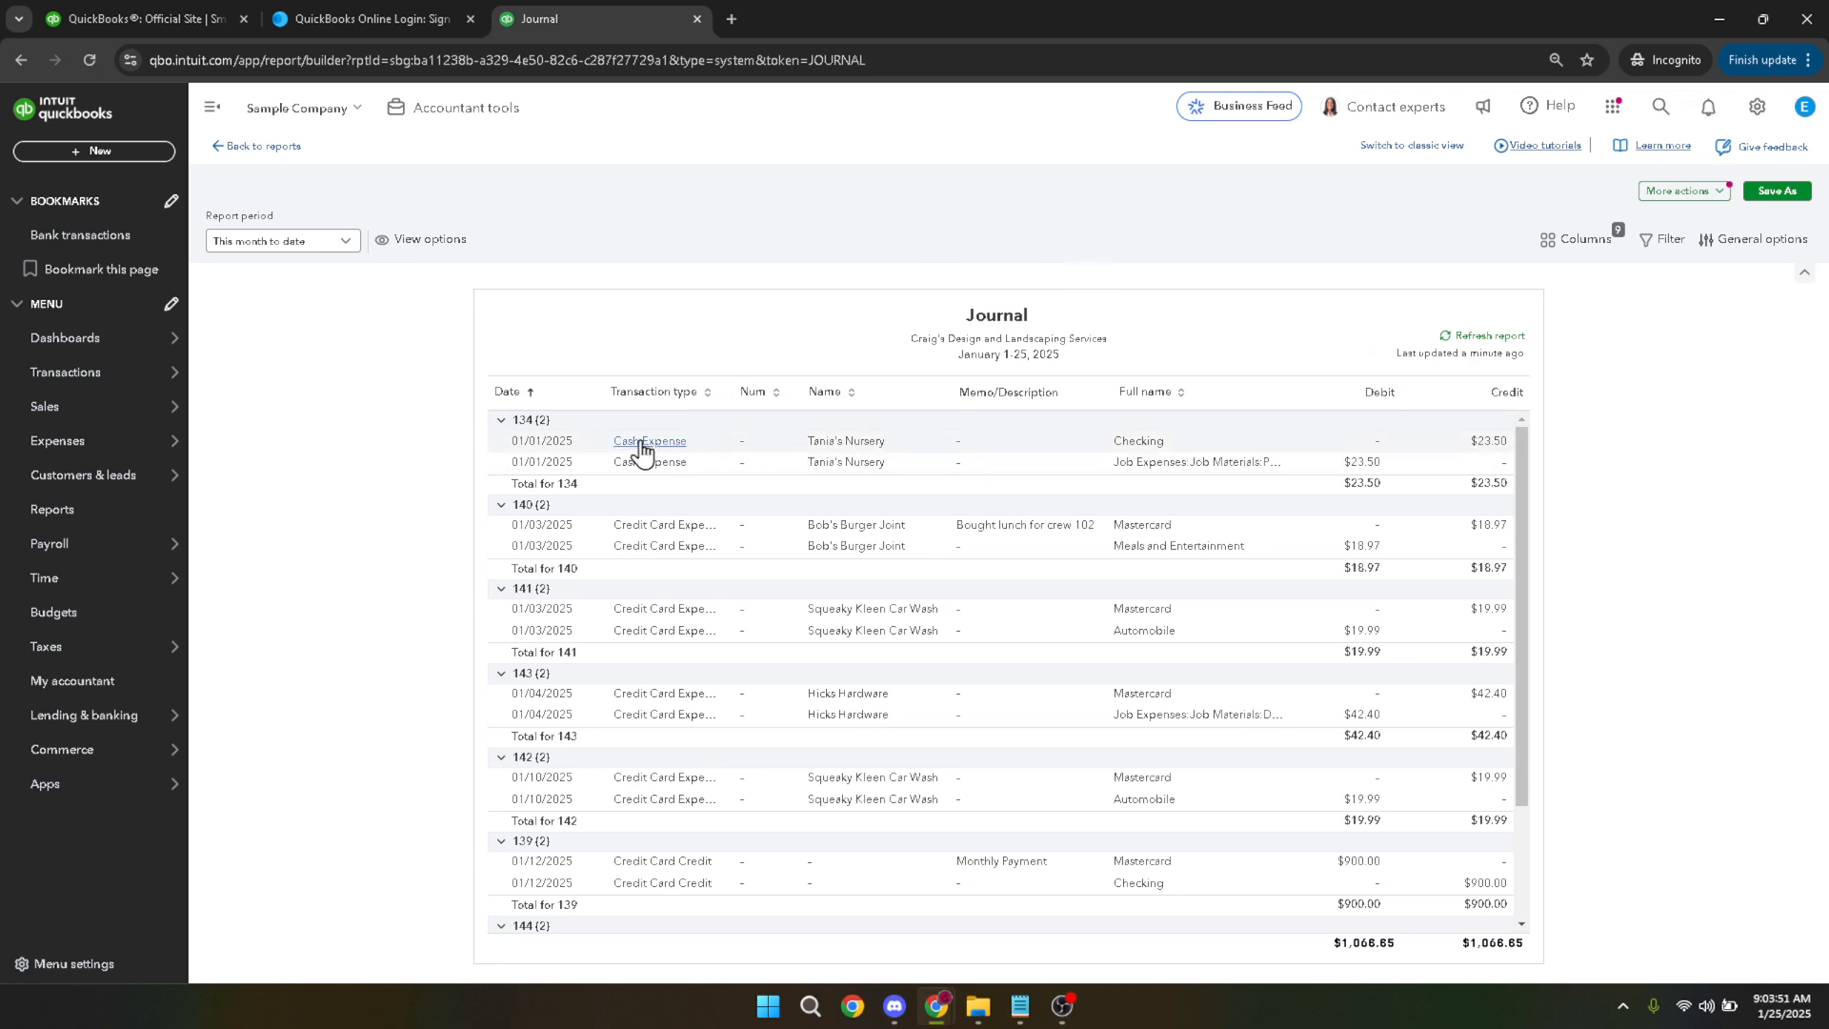
{"action": "mouse_move", "coordinate": [606, 453]}
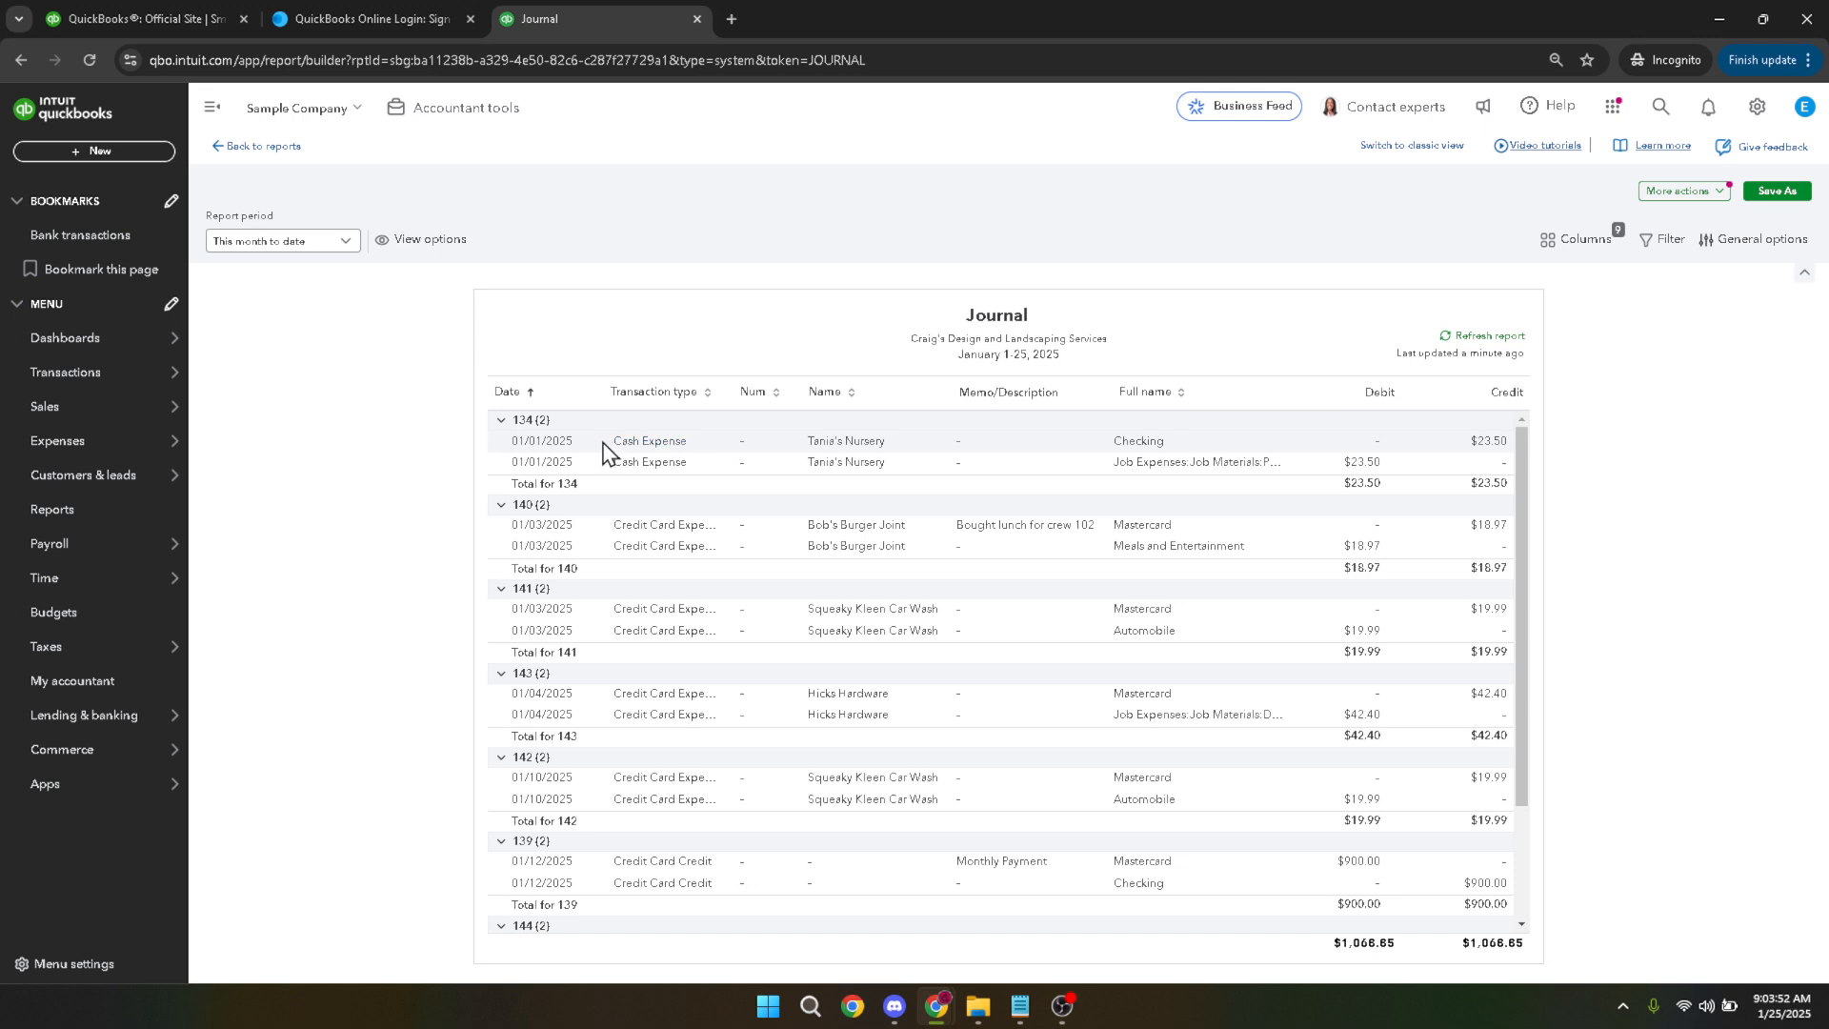
{"action": "mouse_move", "coordinate": [812, 471]}
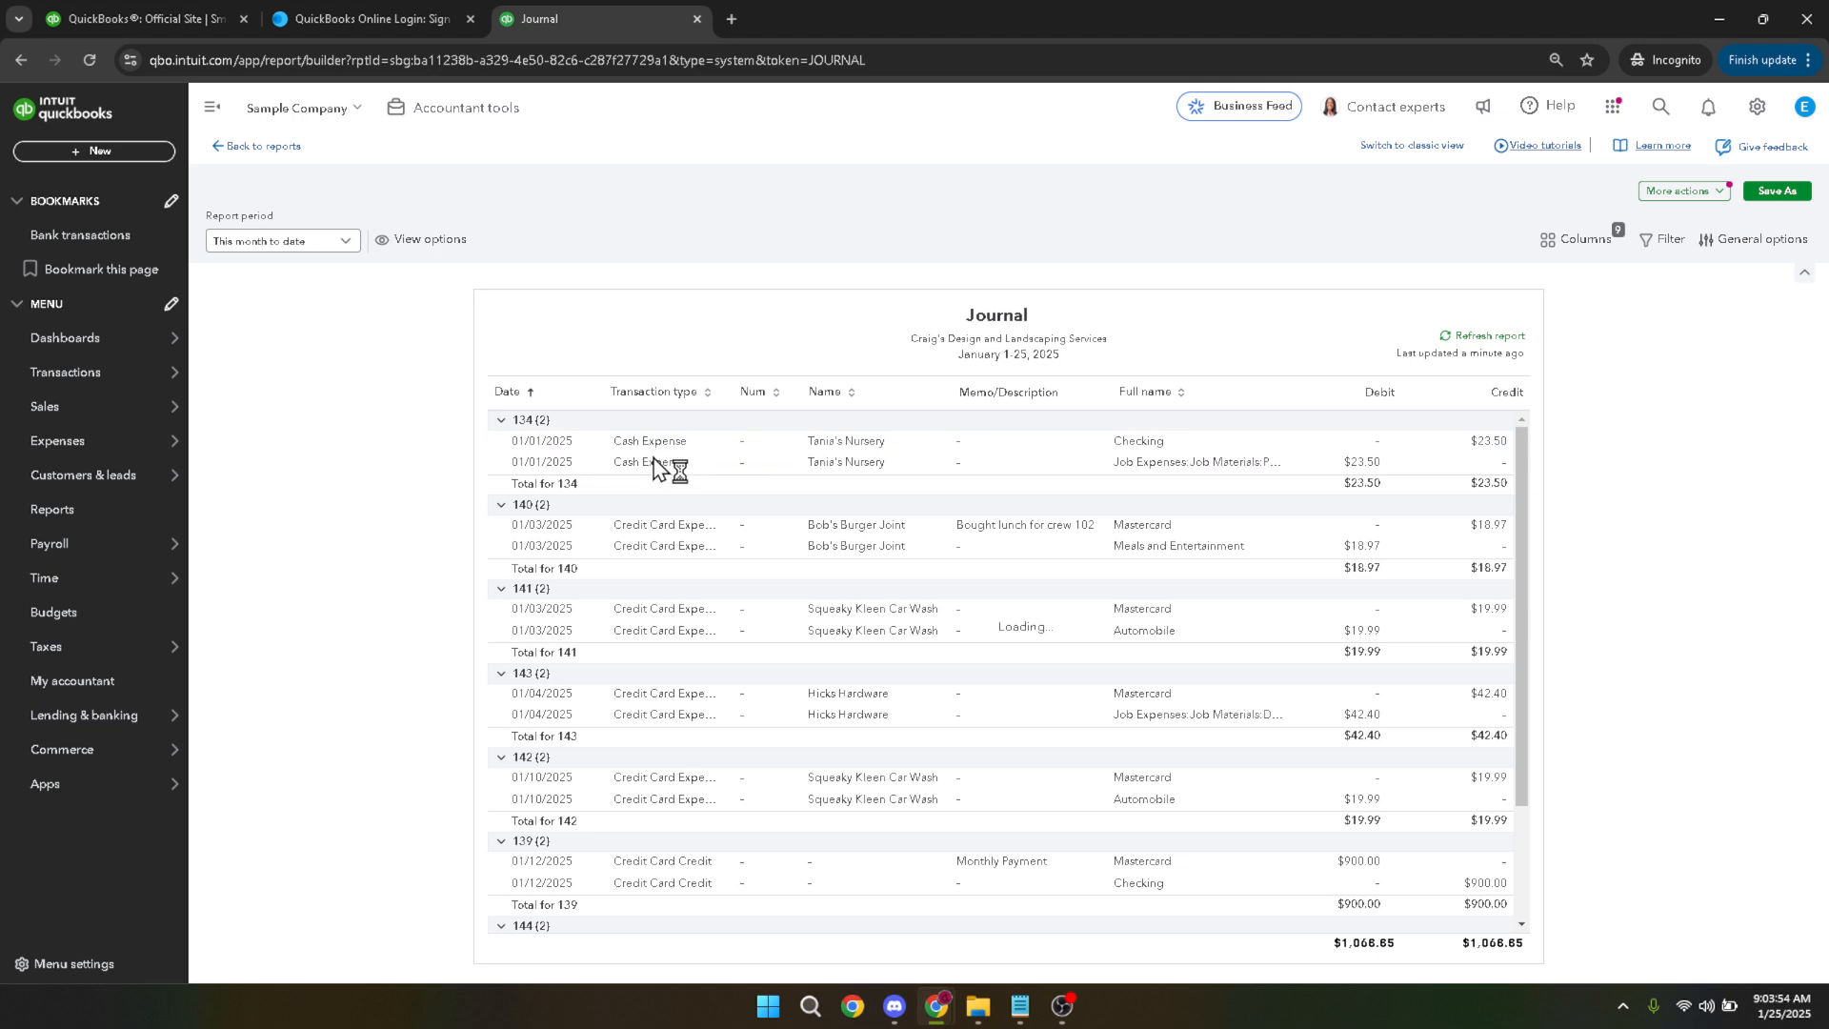
Mark the Tania's Nursery cash expense as Billable and Tax and attempt to save it.
{"action": "left_click", "coordinate": [648, 461]}
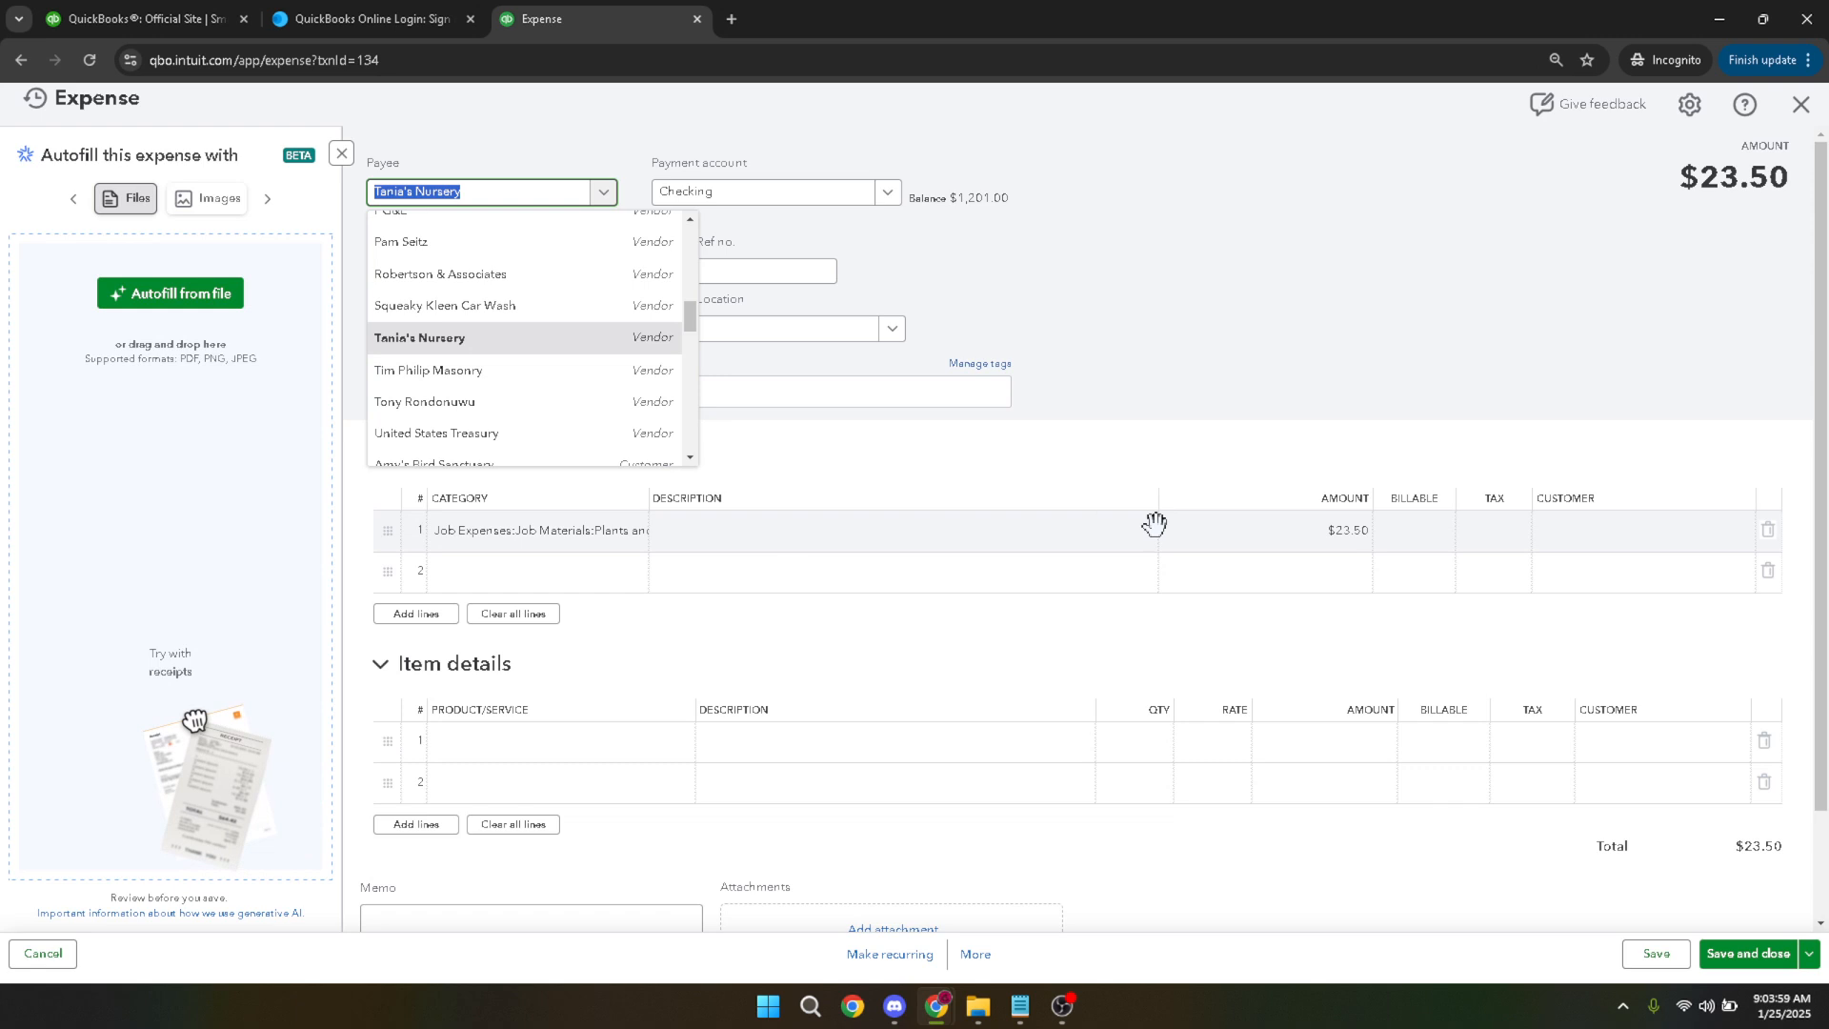
{"action": "left_click", "coordinate": [420, 337]}
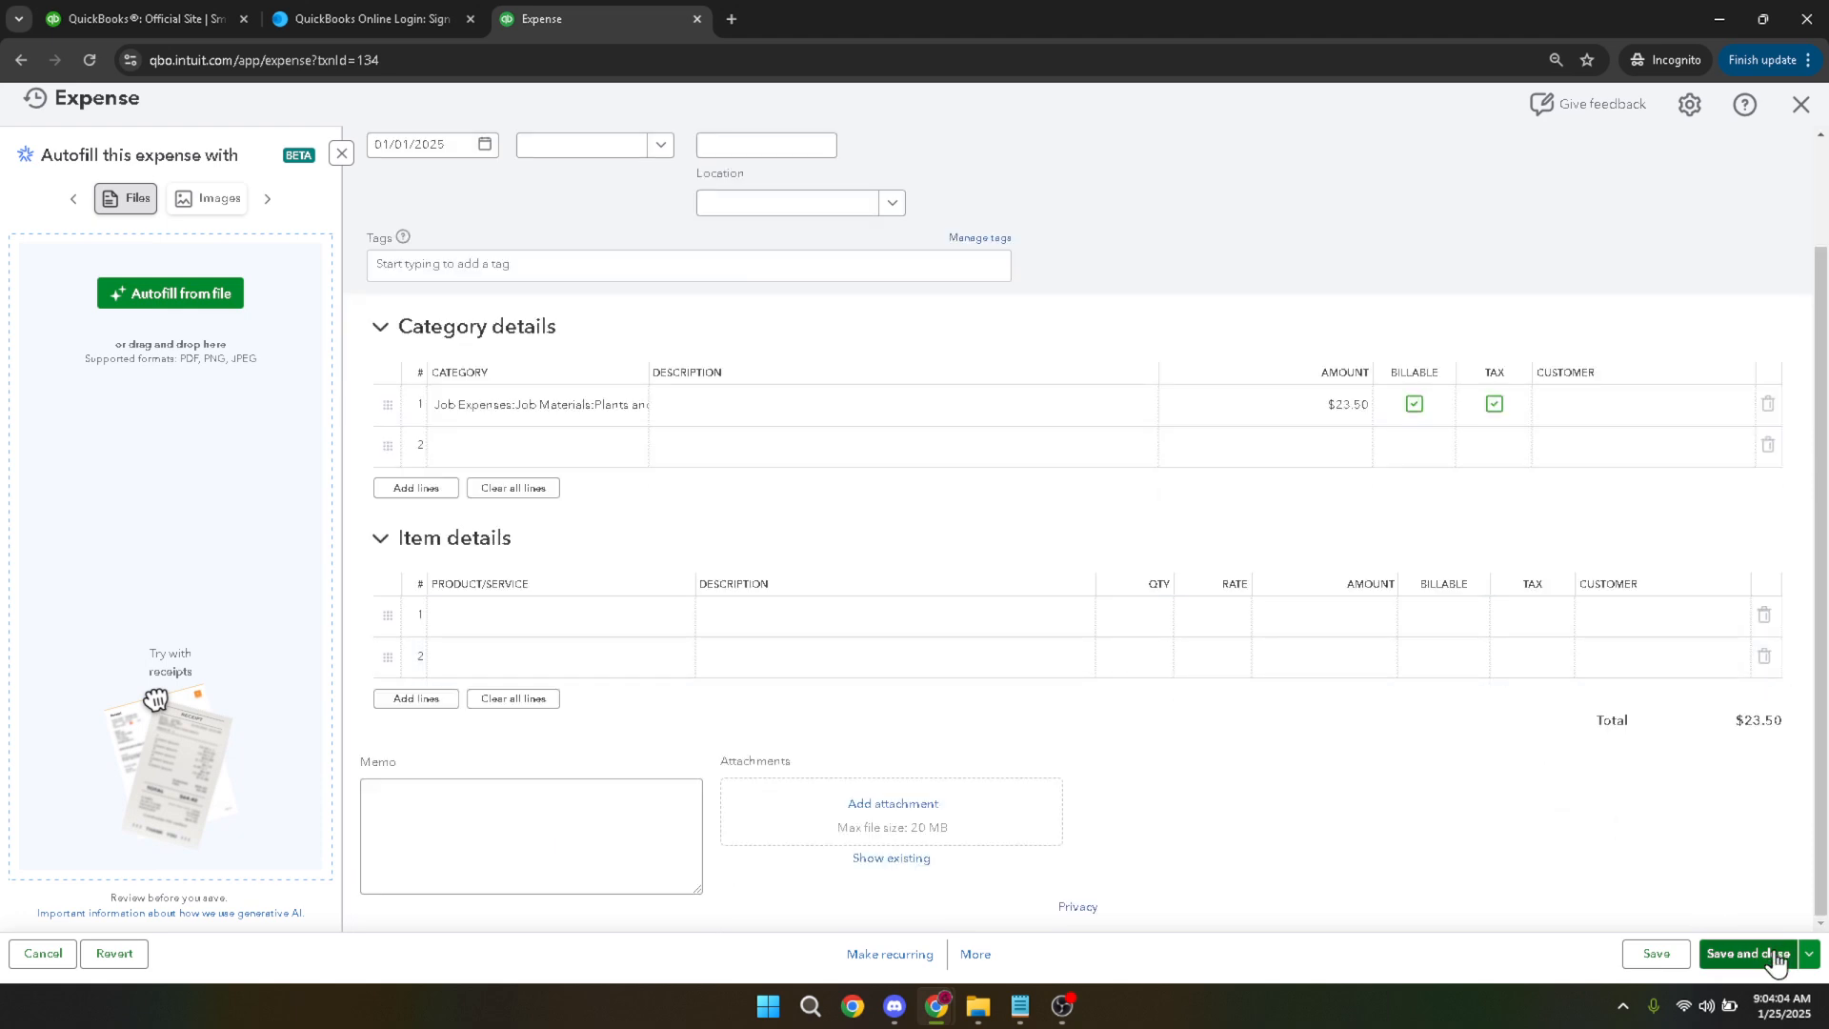
{"action": "left_click", "coordinate": [1747, 953]}
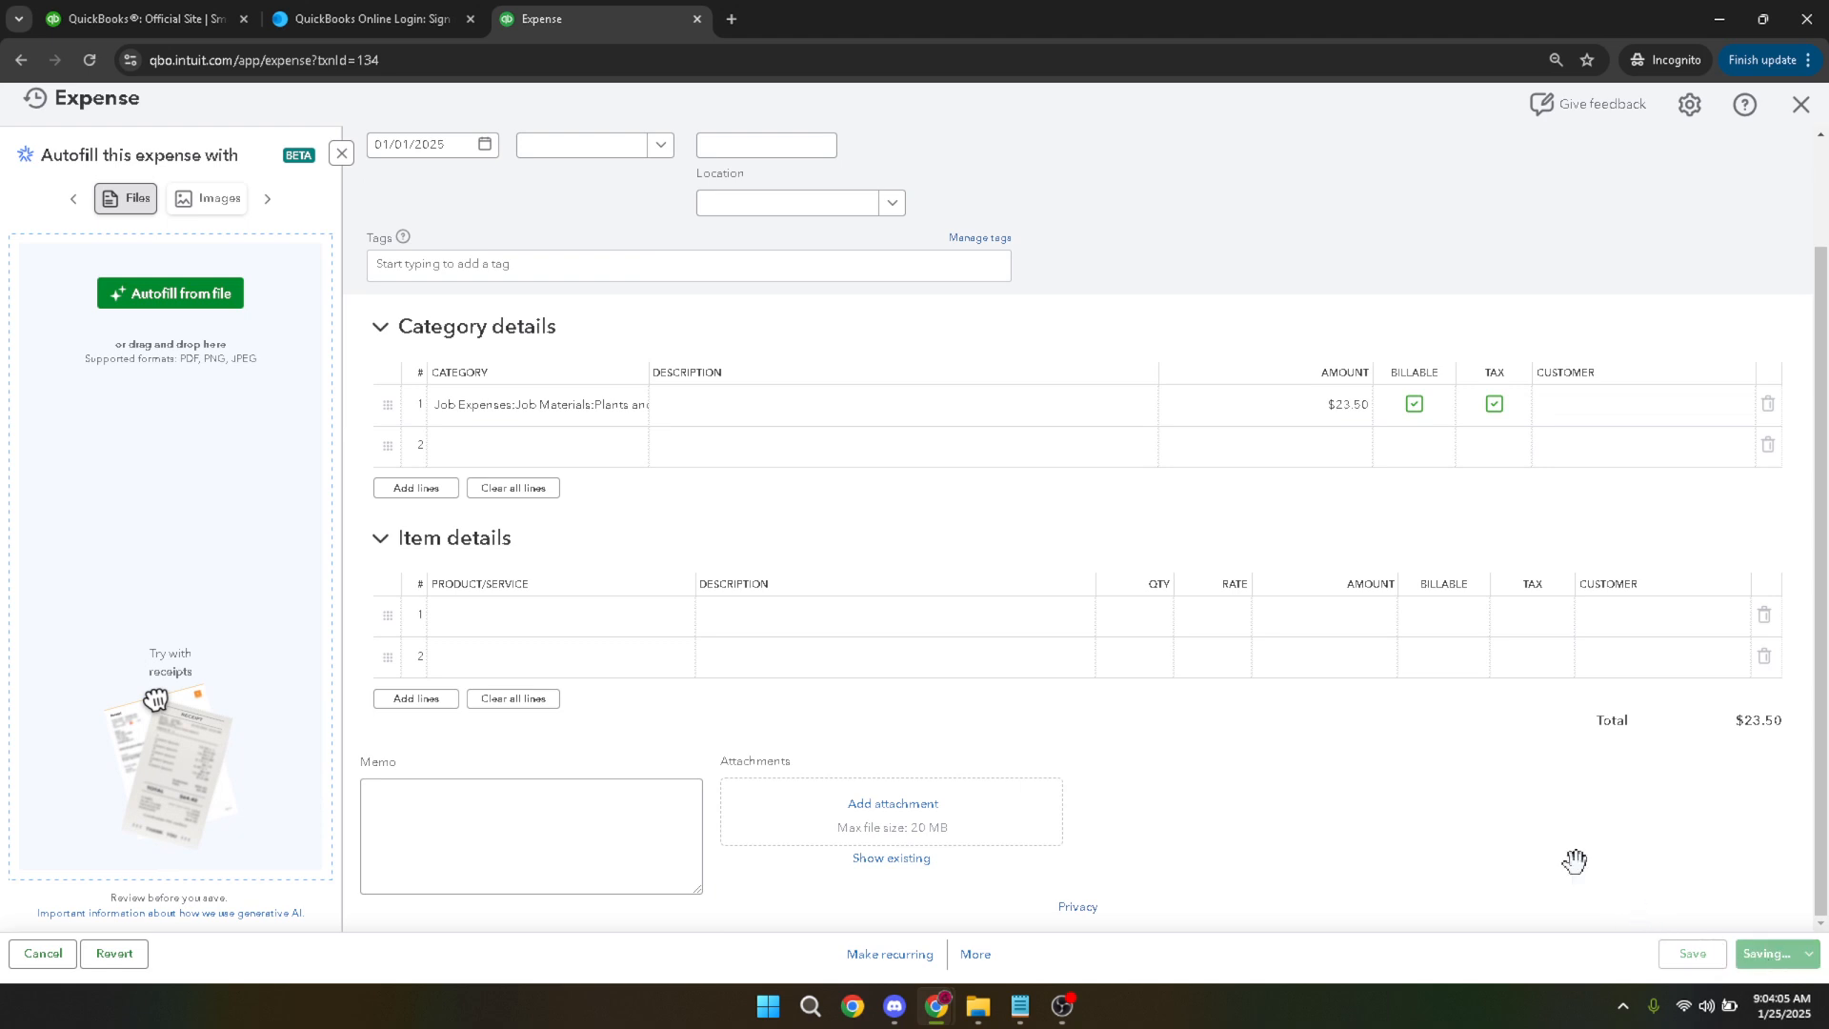
{"action": "left_click", "coordinate": [1748, 953]}
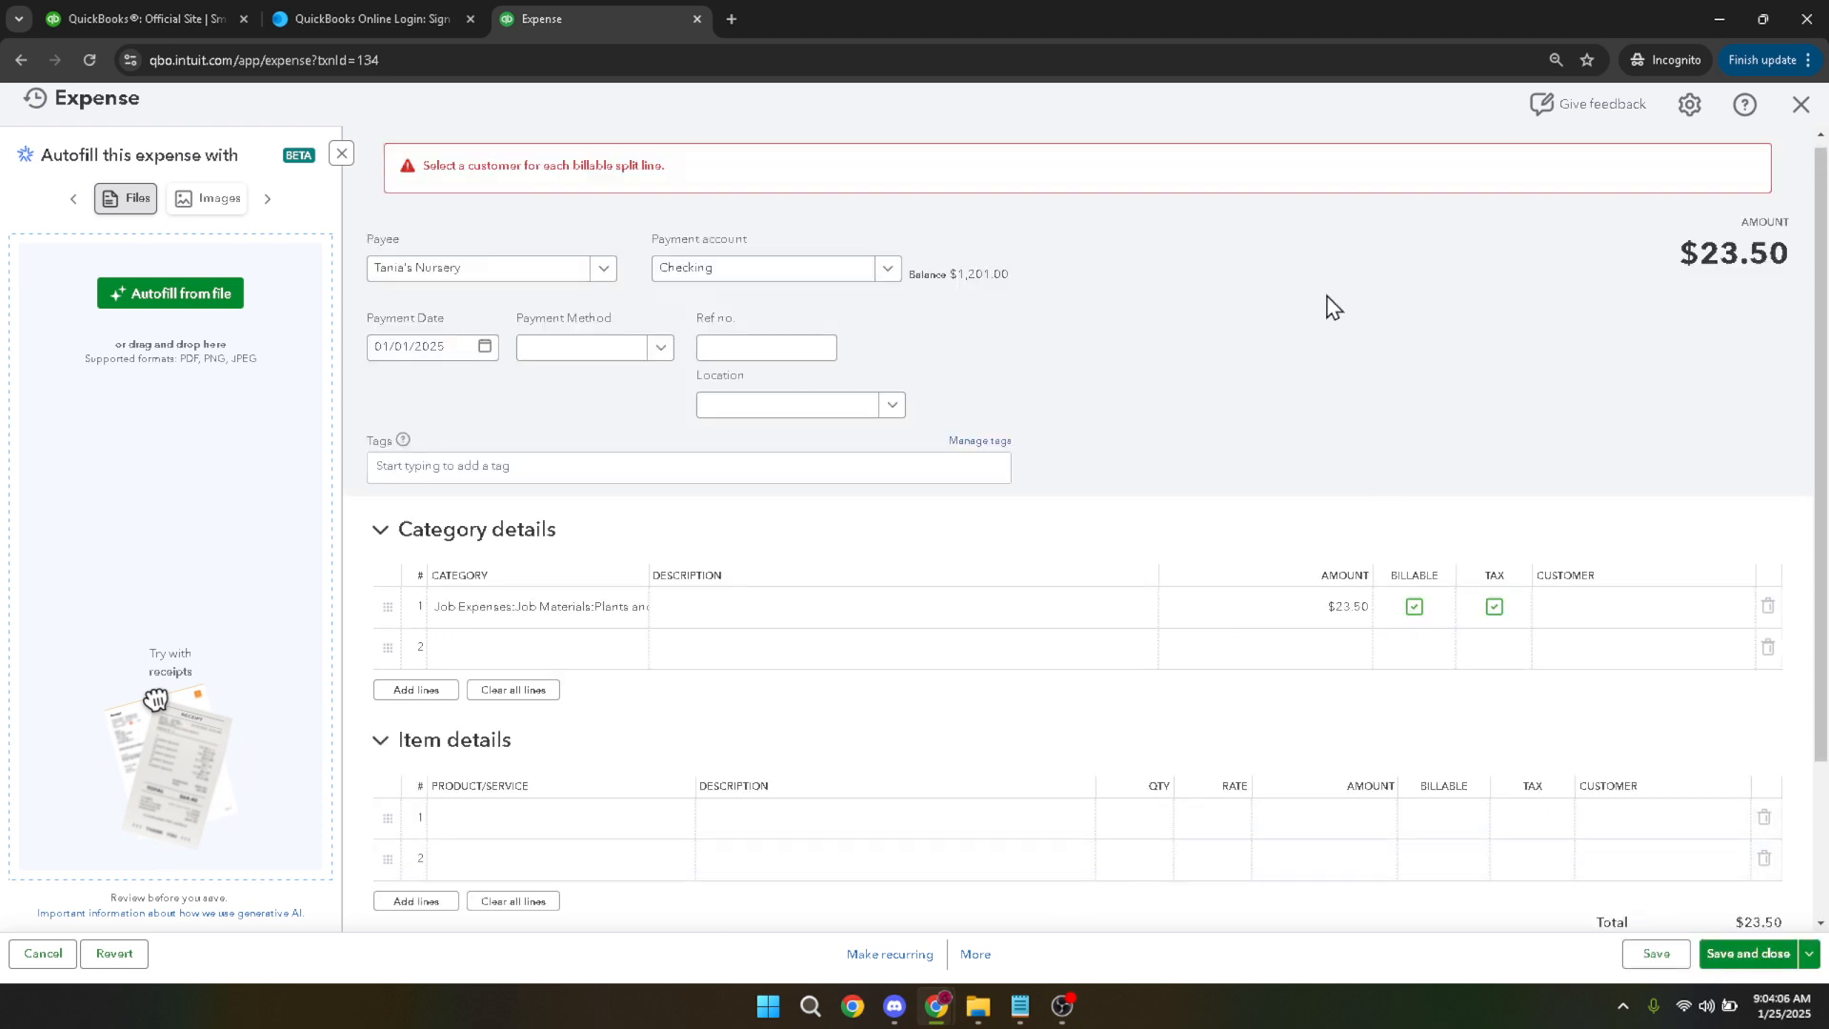
Cancel the expense edit after the missing-customer error, confirming the unsaved exit.
{"action": "left_click", "coordinate": [1802, 103]}
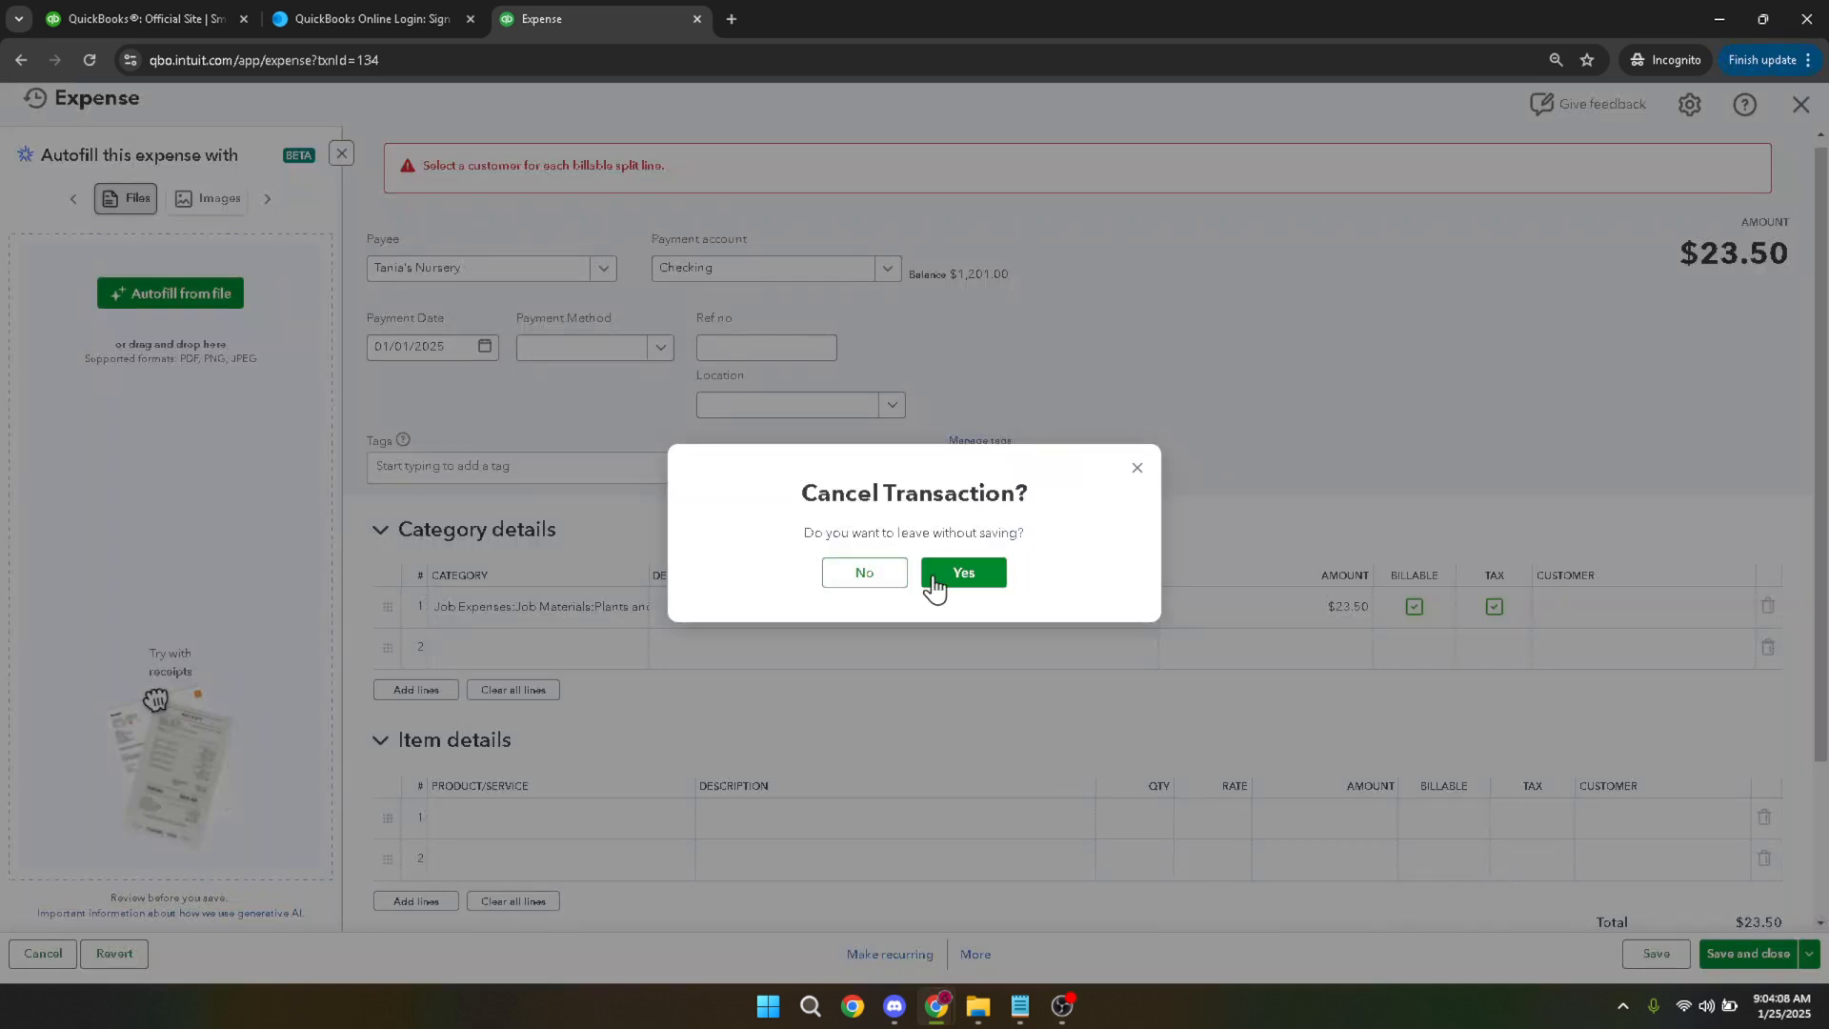
{"action": "left_click", "coordinate": [962, 573]}
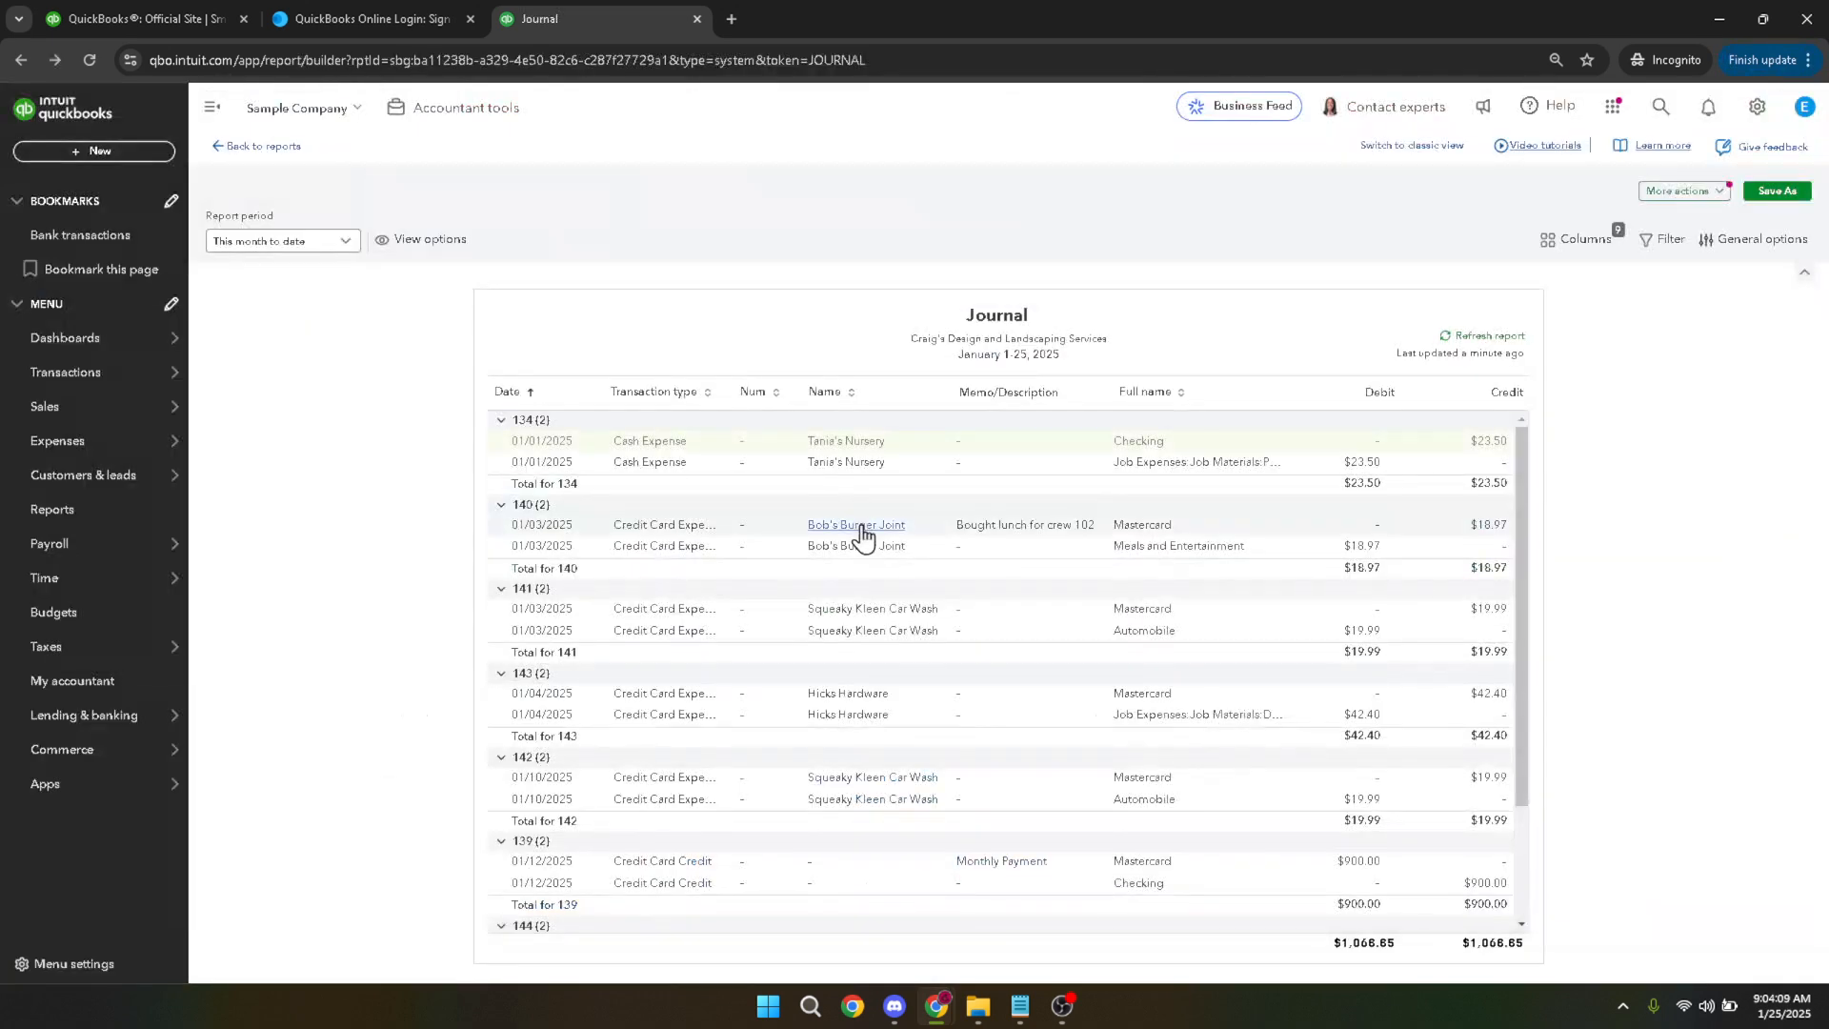